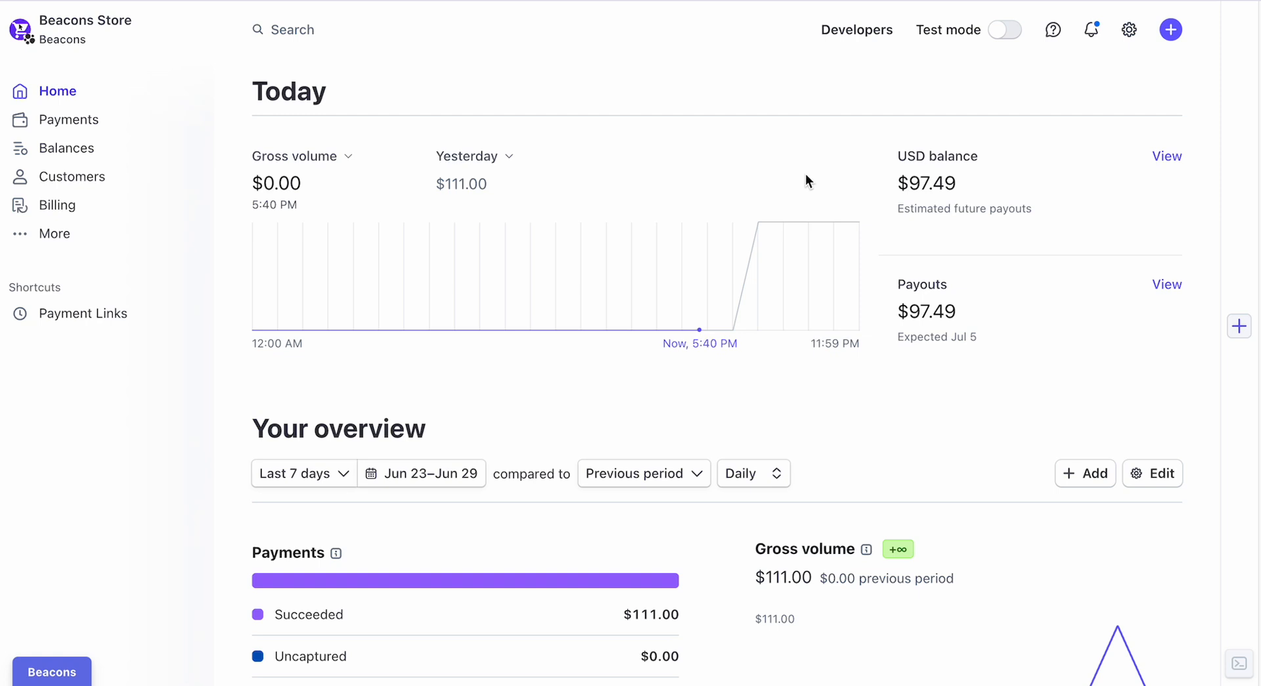
mouse_move(50, 247)
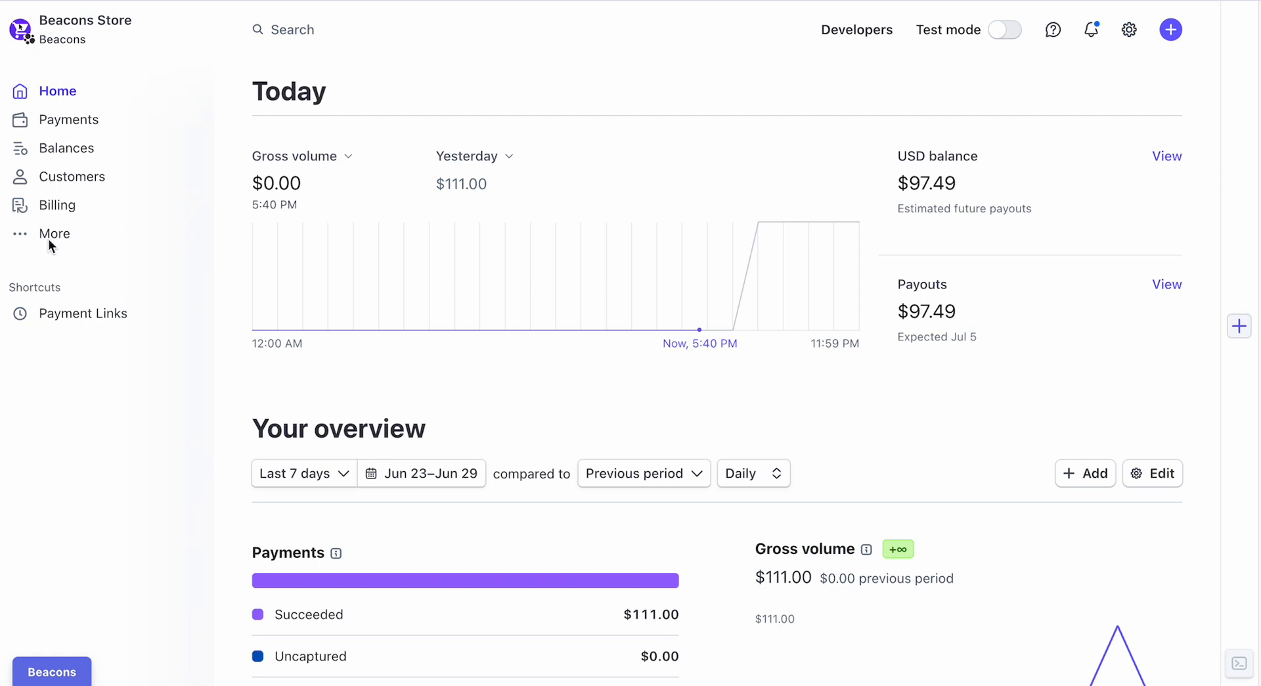
mouse_move(1002, 185)
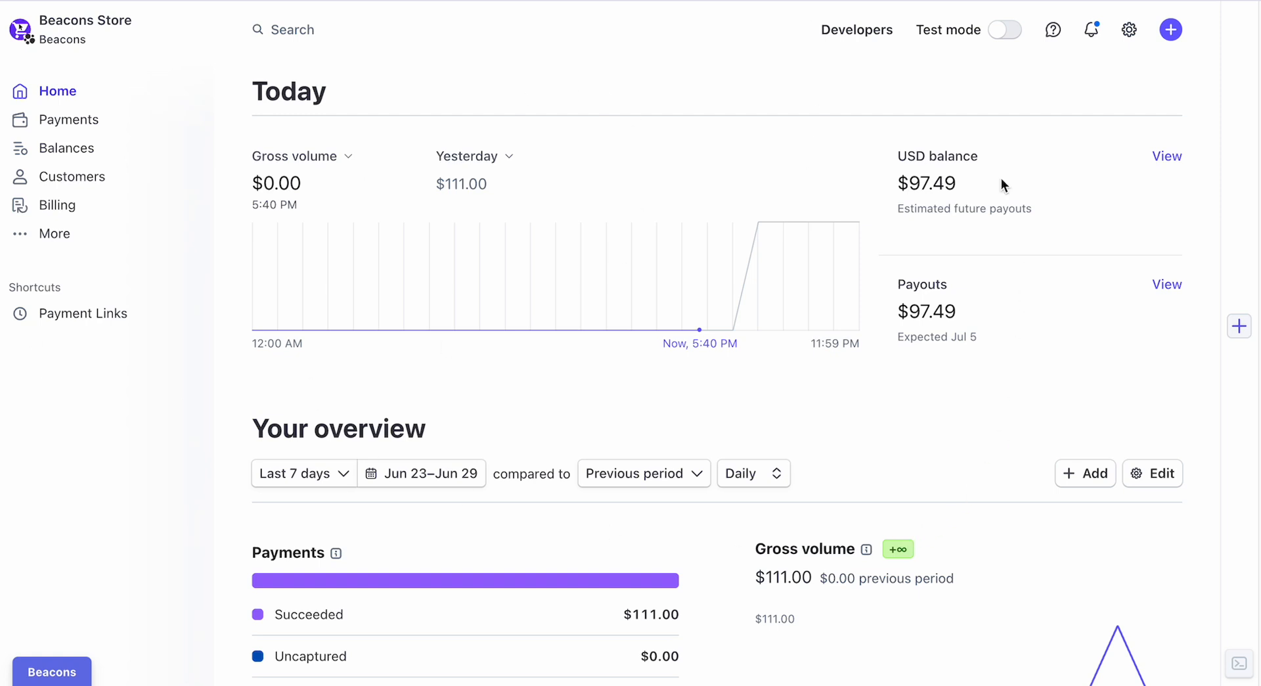
mouse_move(1129, 30)
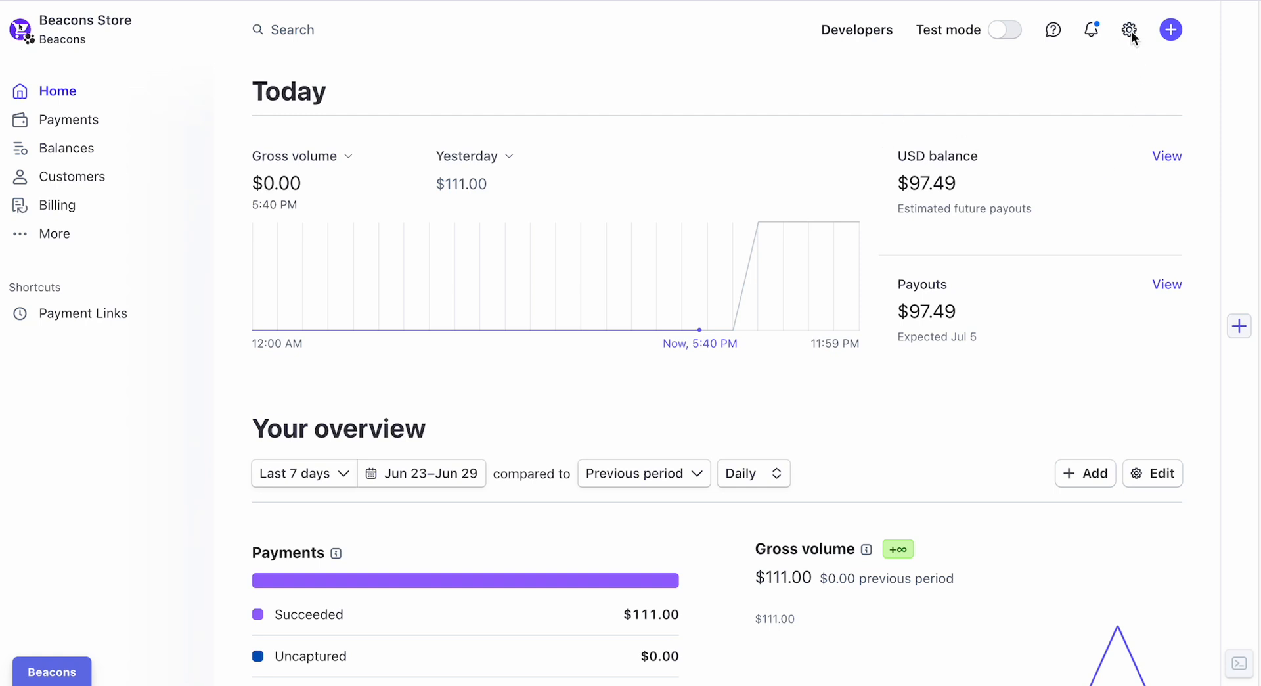
mouse_move(1130, 31)
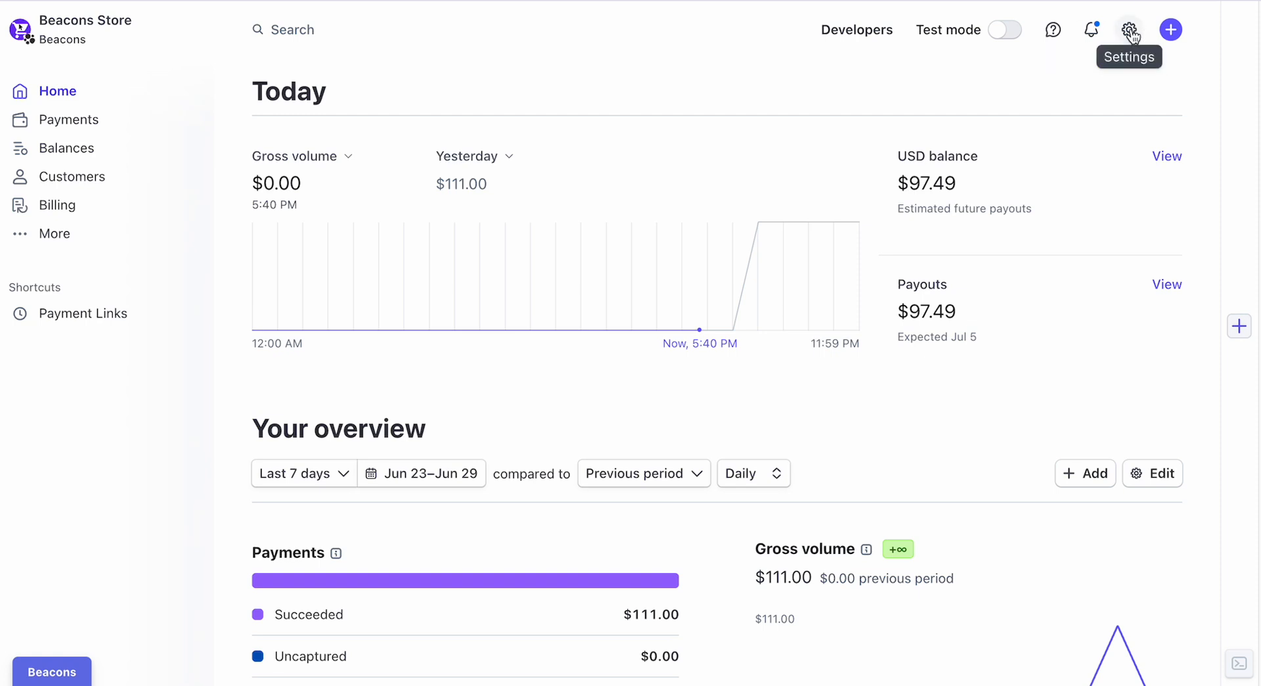
Step: Navigate from the settings menu to the Payments product settings page
left_click(1128, 30)
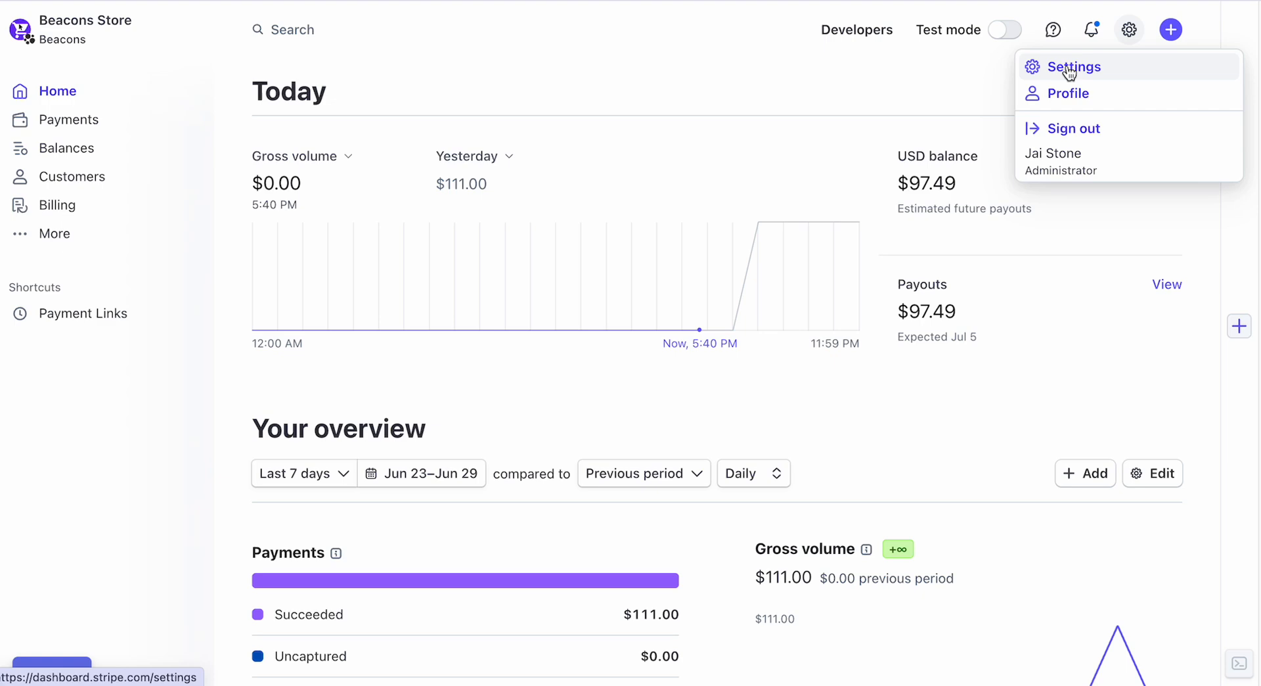
left_click(1075, 67)
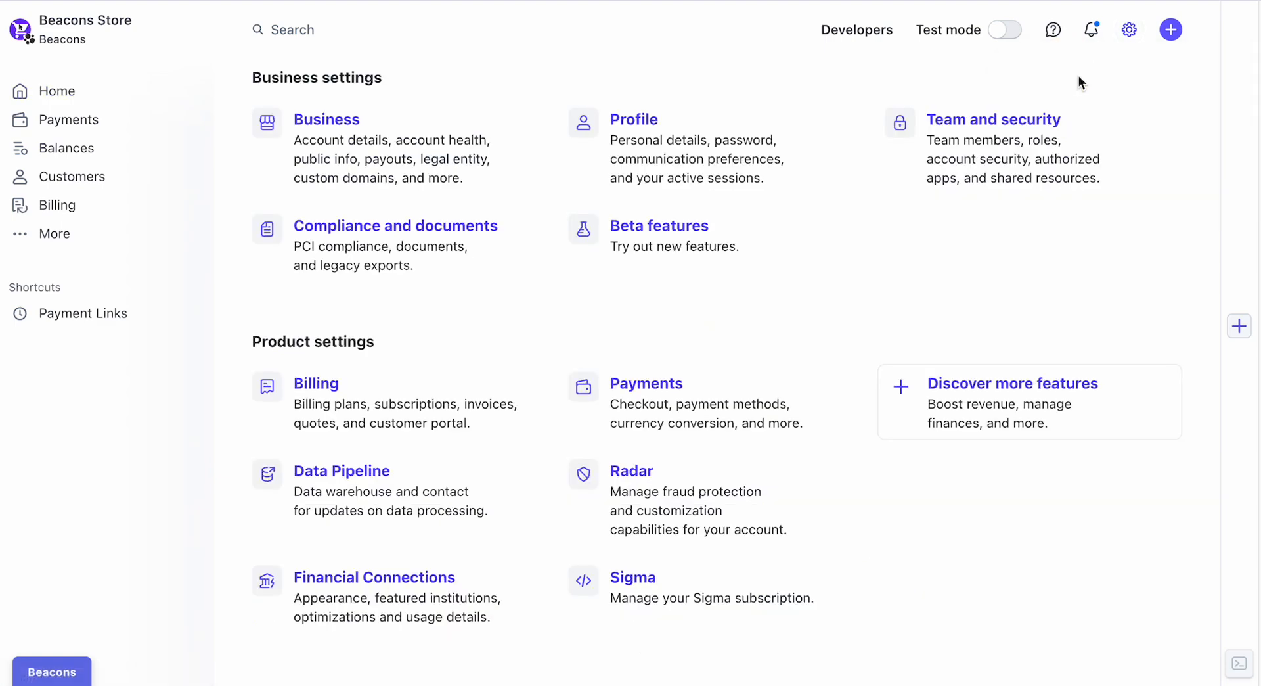
mouse_move(611, 96)
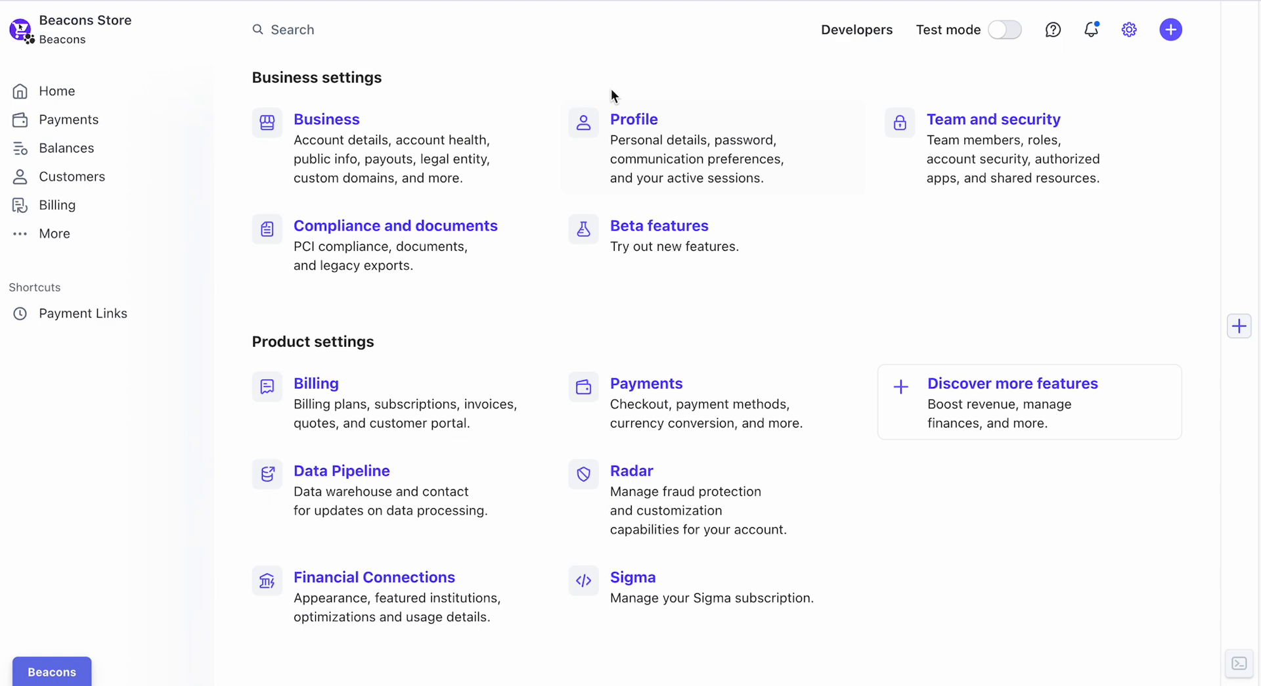
mouse_move(677, 411)
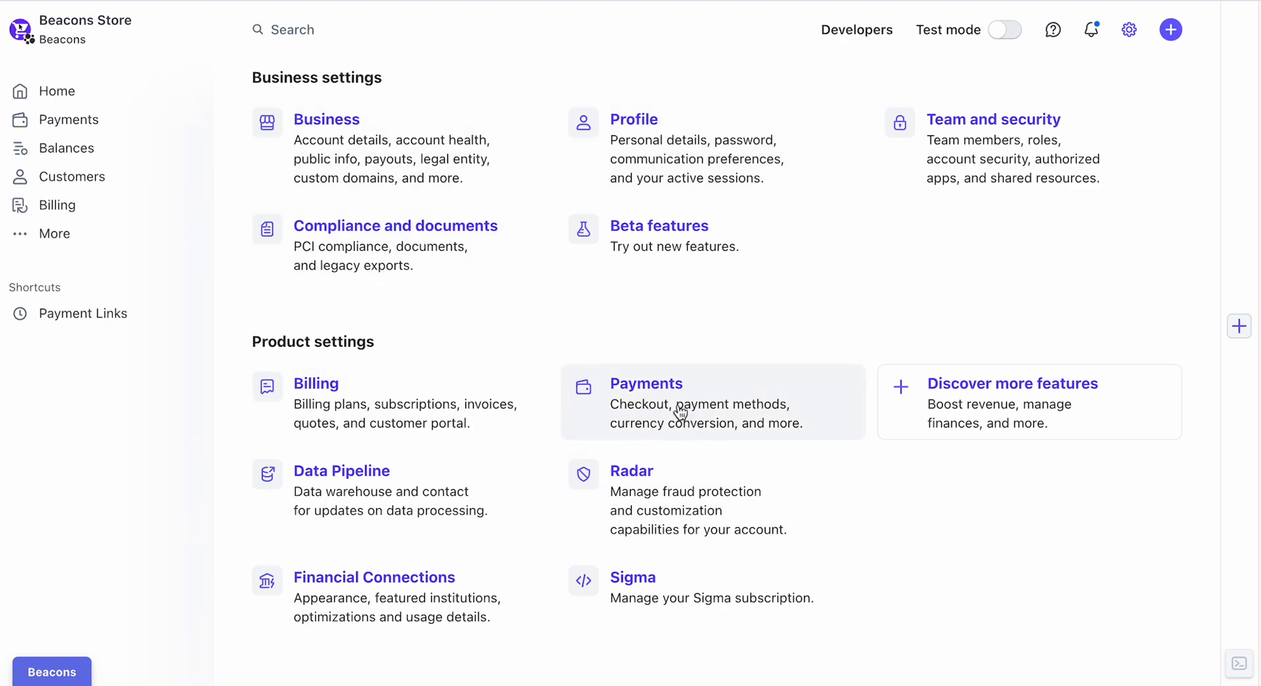
left_click(646, 382)
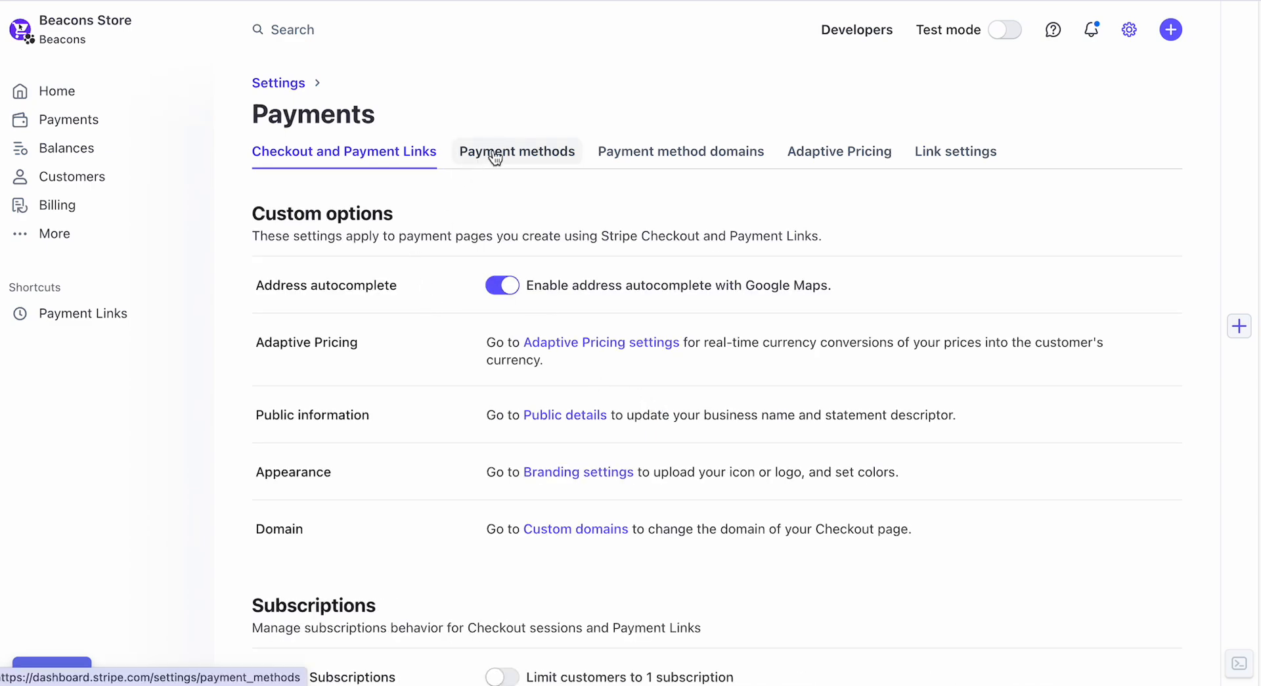
Step: Show the Payment methods list and bring the Wallets section with Link active into view
left_click(518, 151)
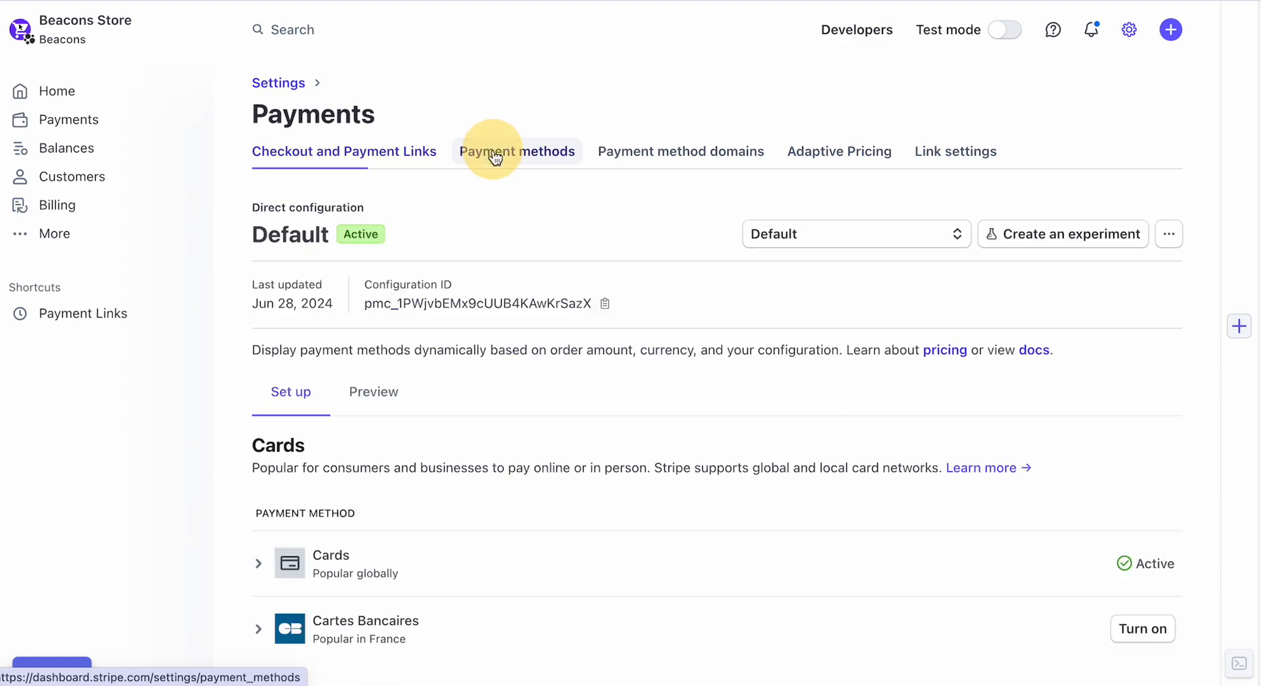
left_click(517, 151)
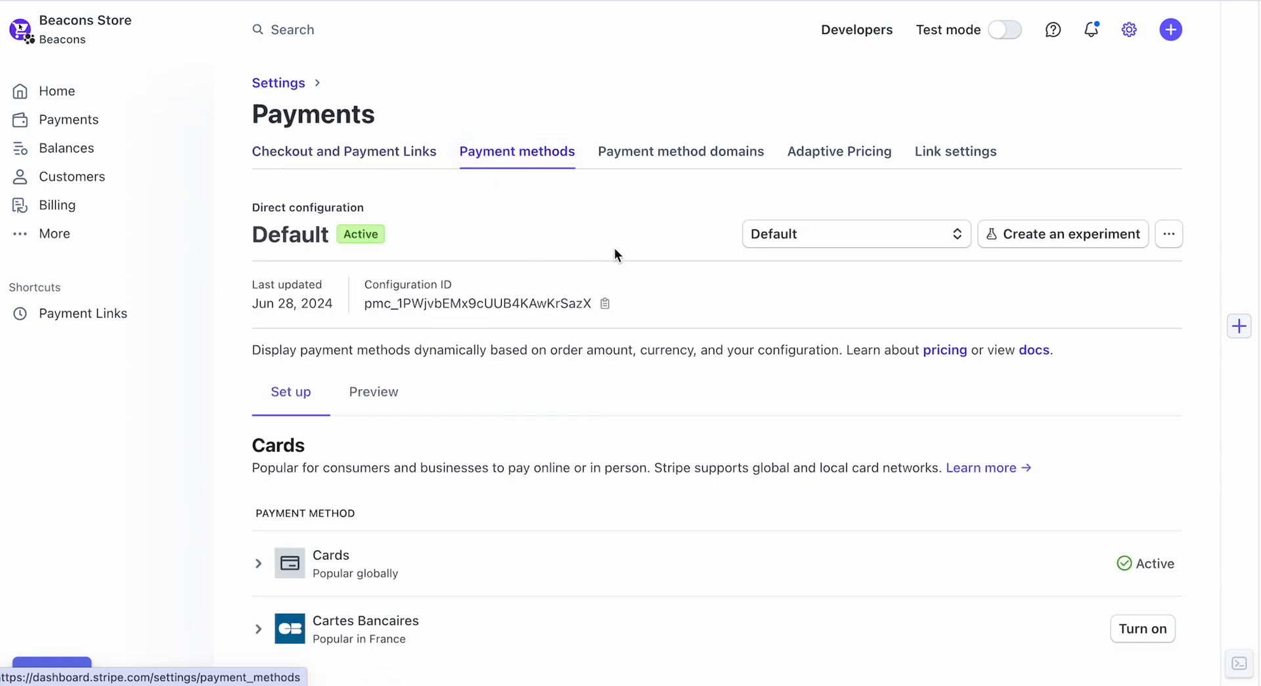
scroll("down", 3)
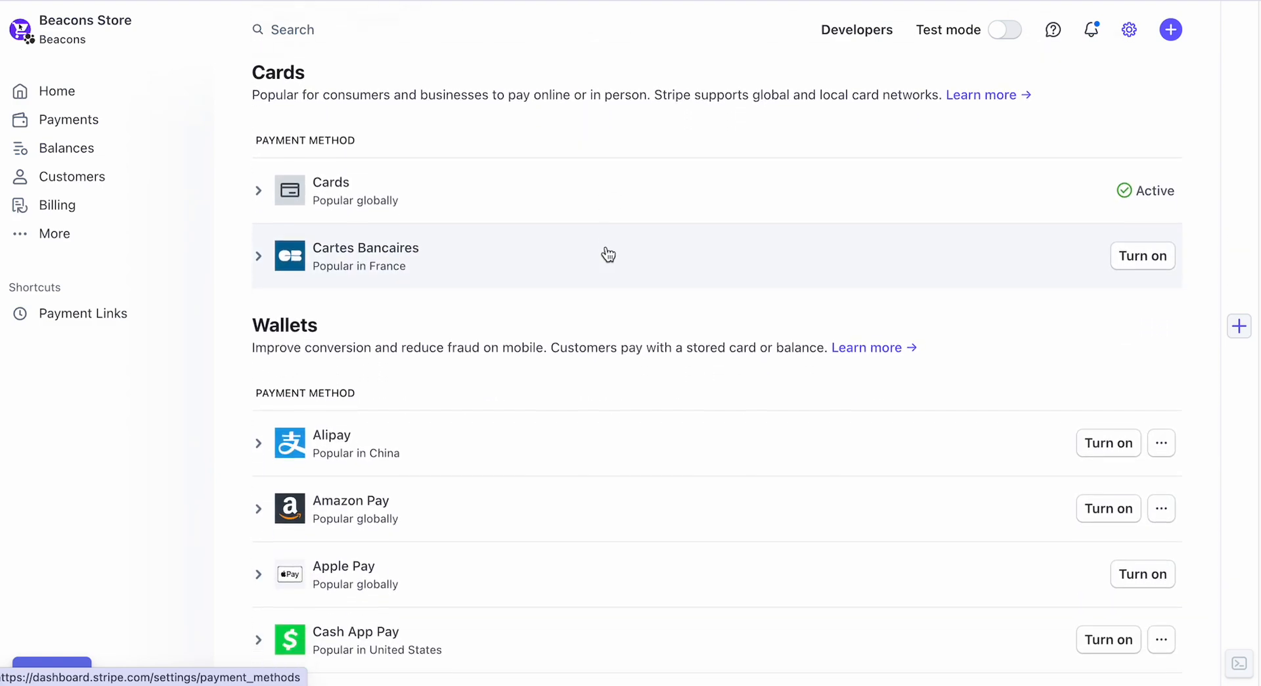
scroll("down", 3)
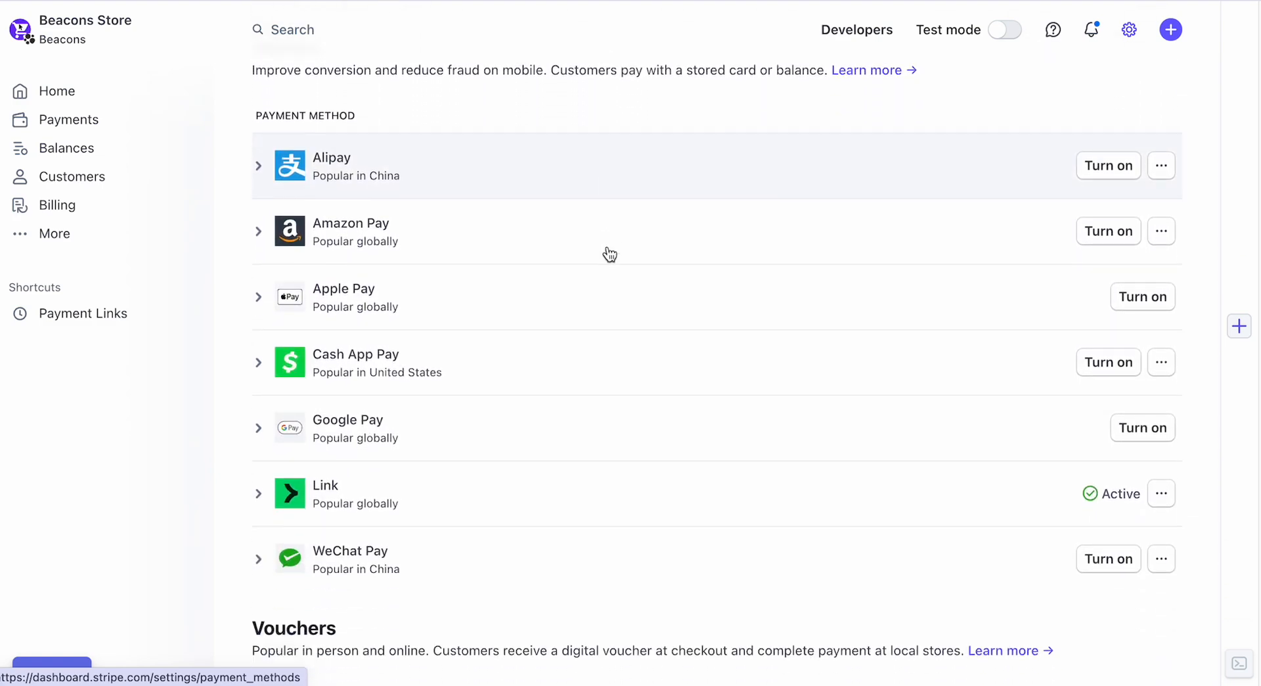
scroll("down", 3)
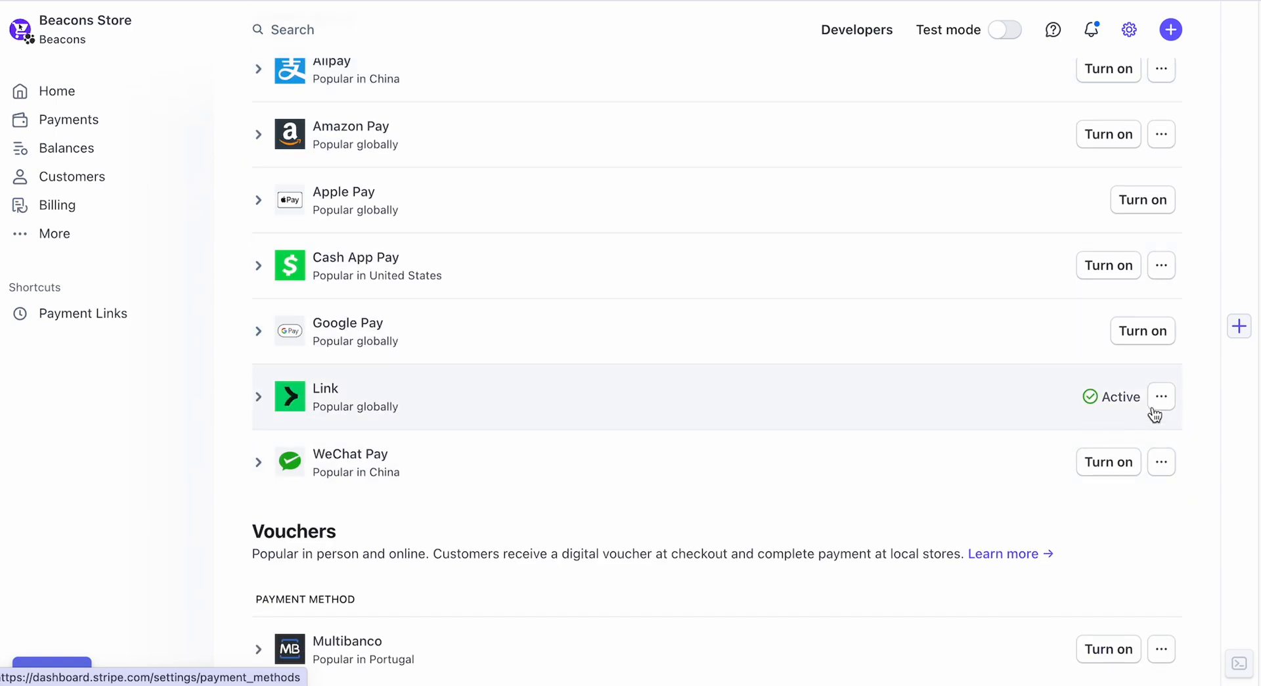
left_click(1159, 396)
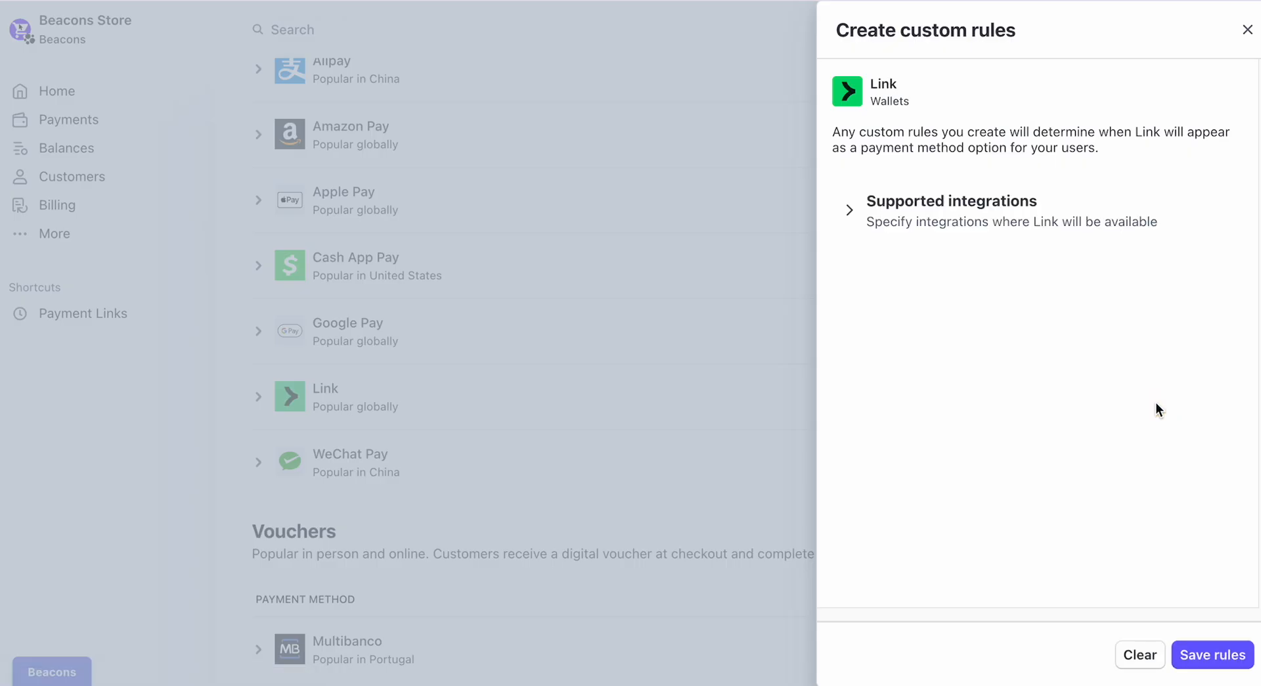
left_click(951, 201)
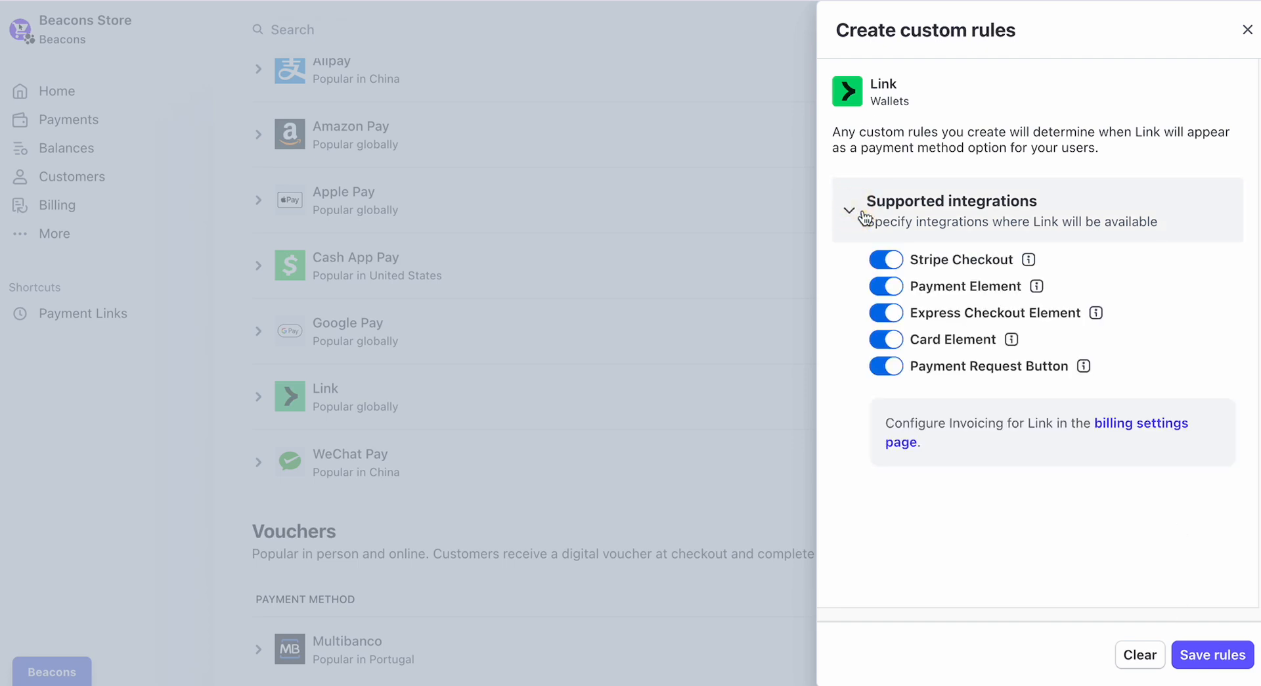
mouse_move(965, 516)
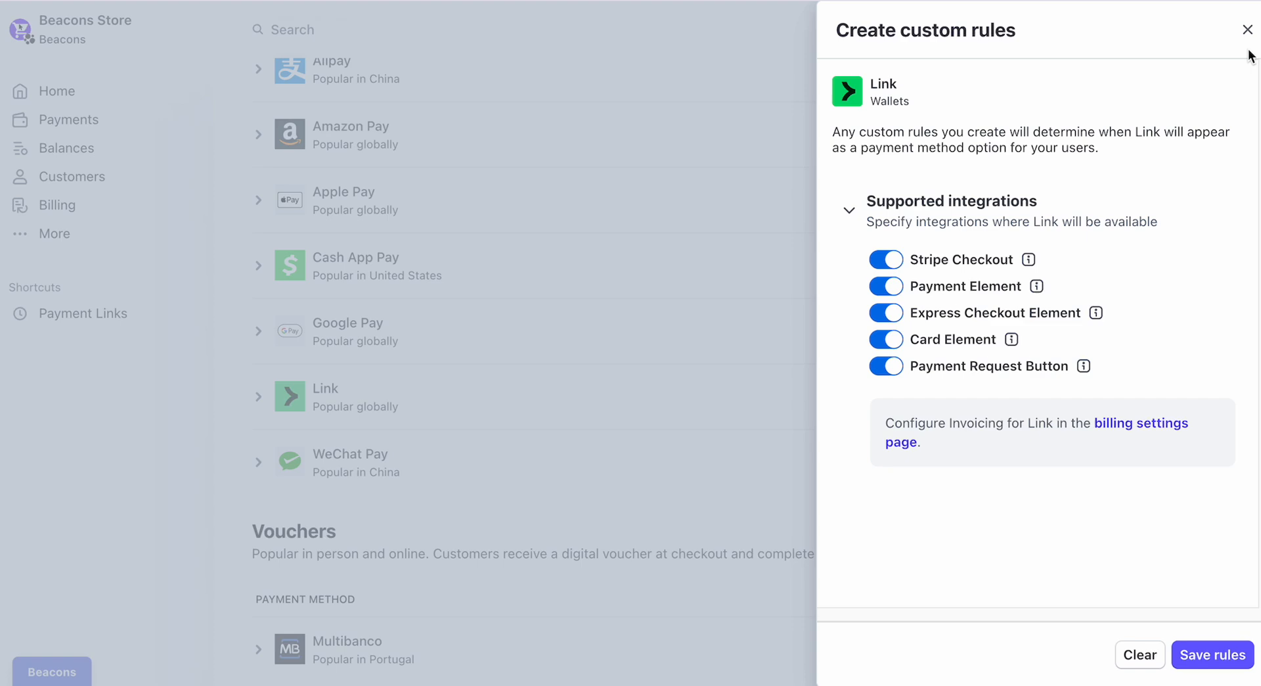
left_click(1247, 30)
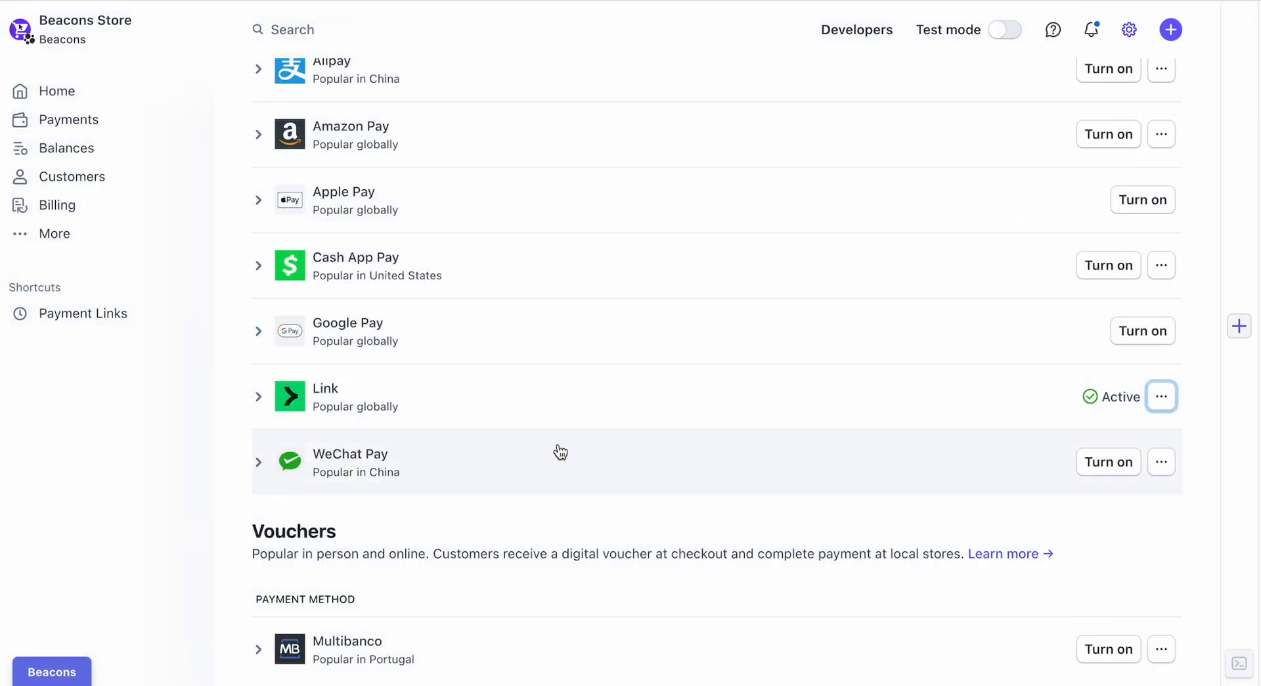
Step: Expand Link's summary details and move down to the Buy now, pay later methods
left_click(259, 397)
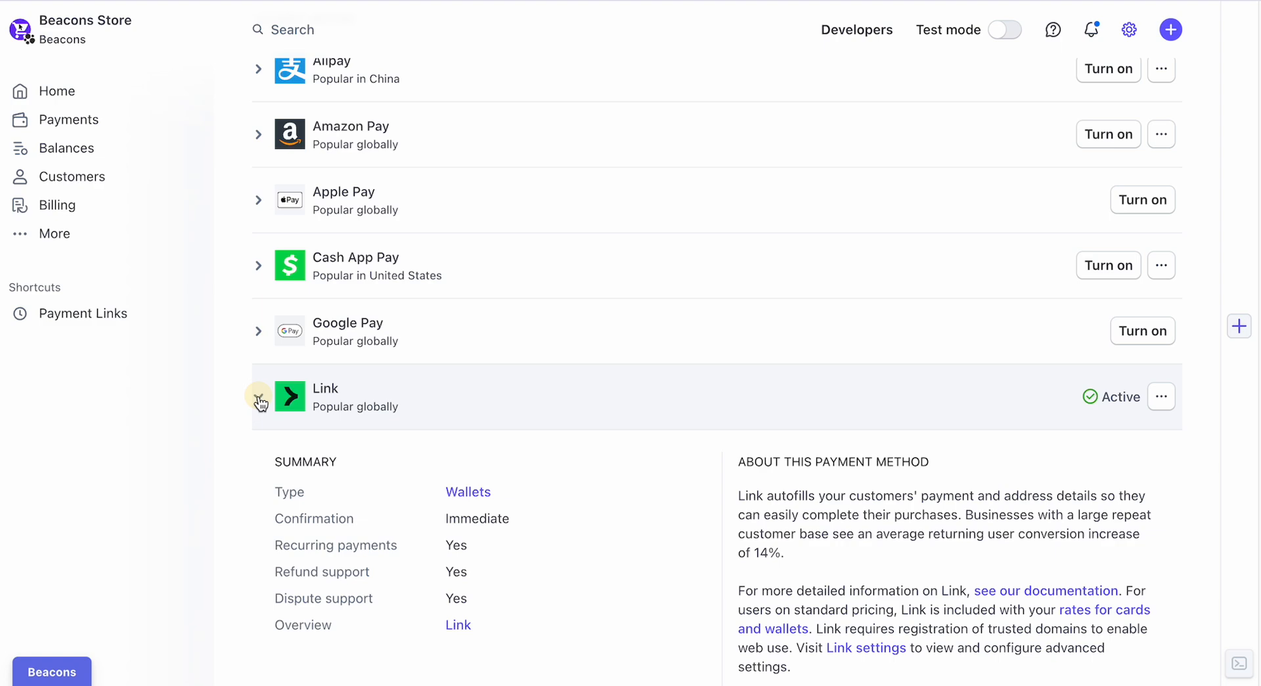
scroll("down", 3)
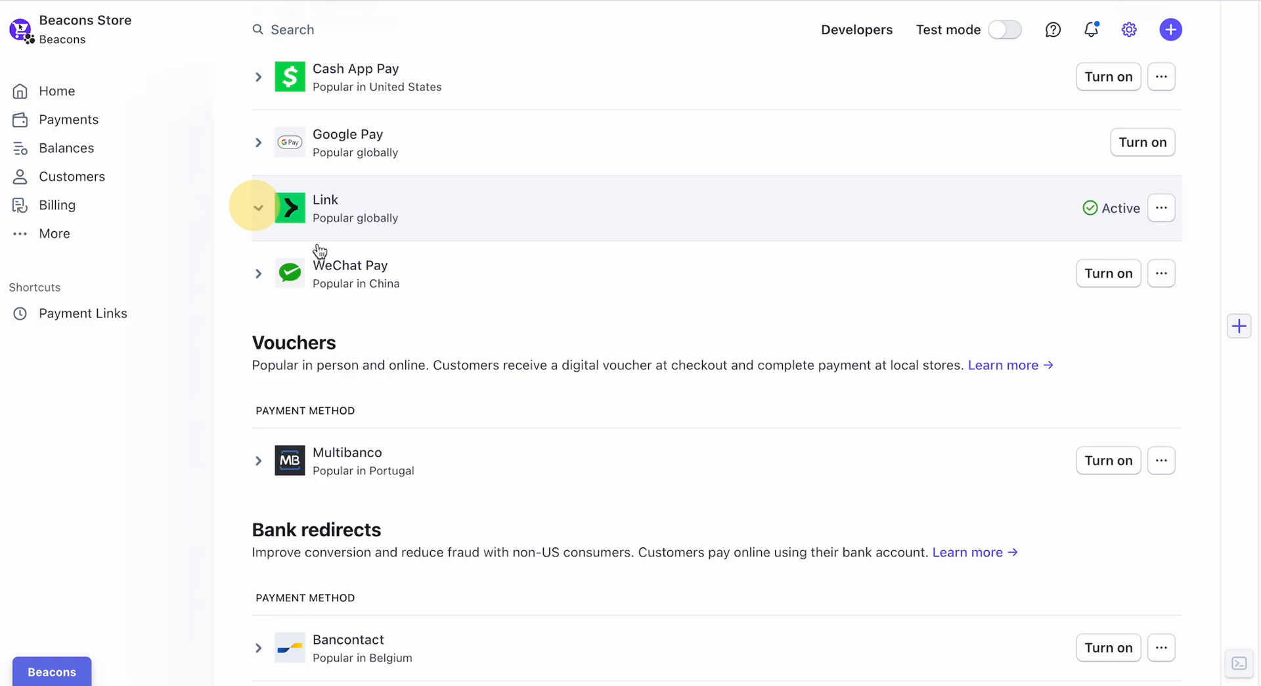
scroll("down", 3)
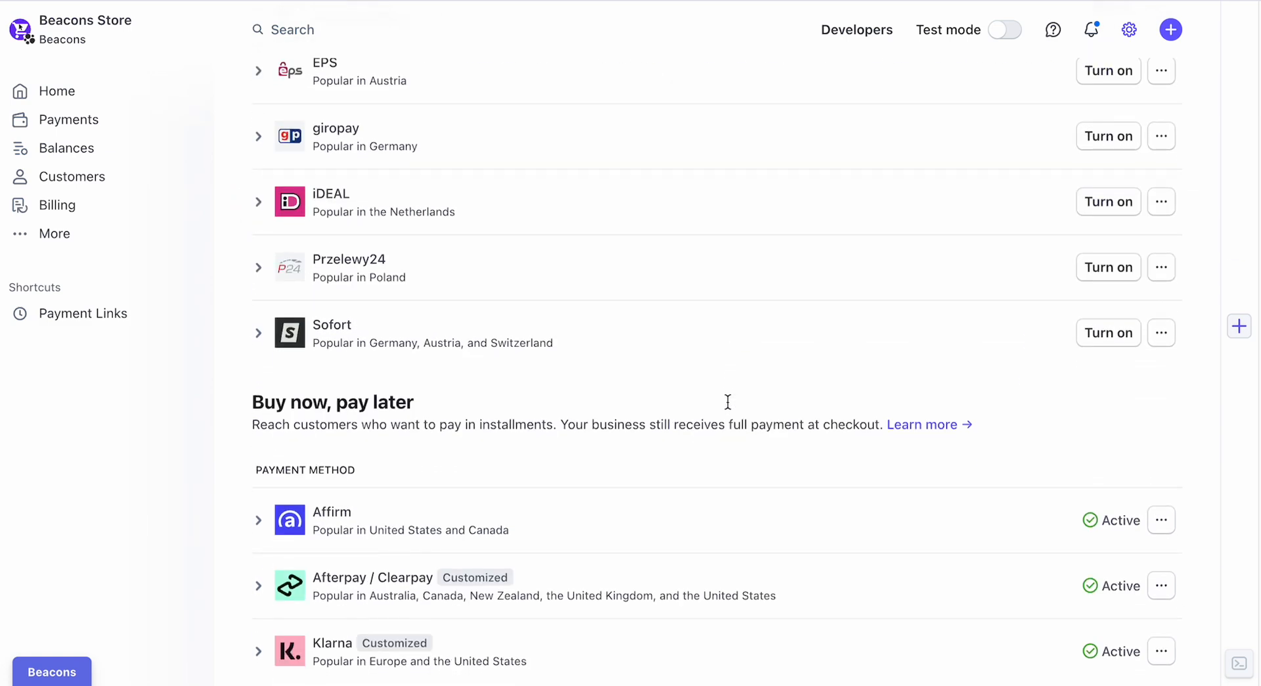
scroll("down", 3)
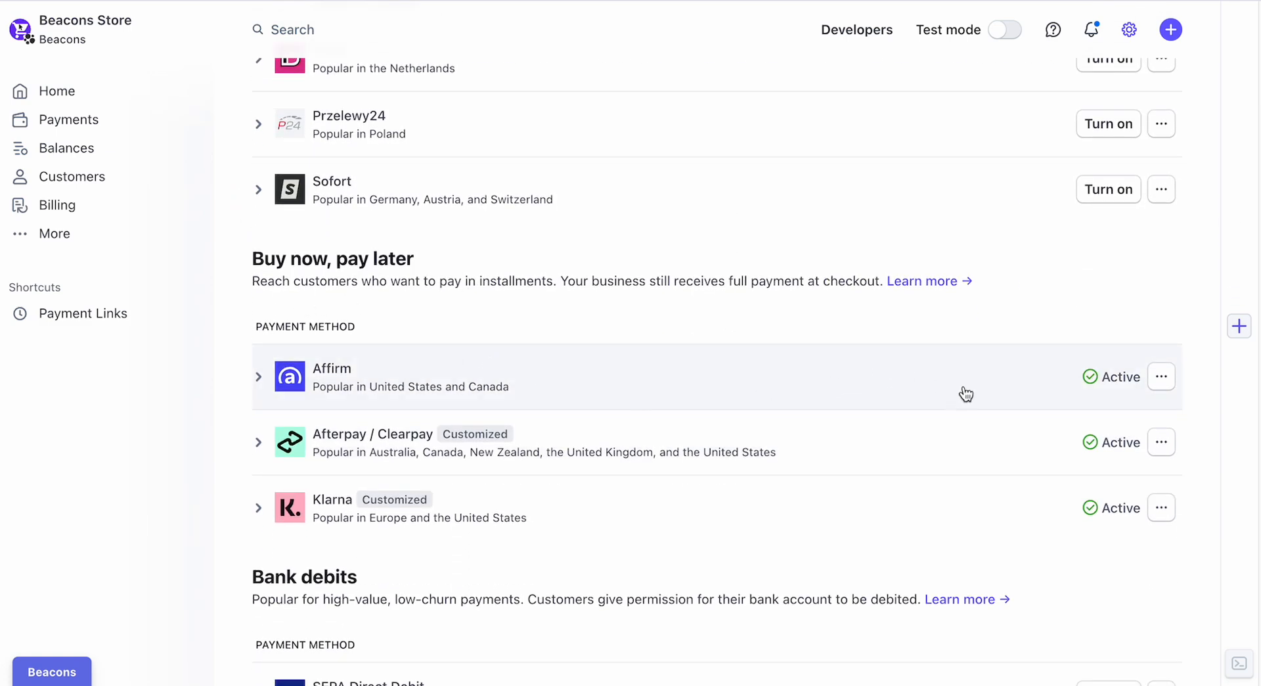
mouse_move(615, 491)
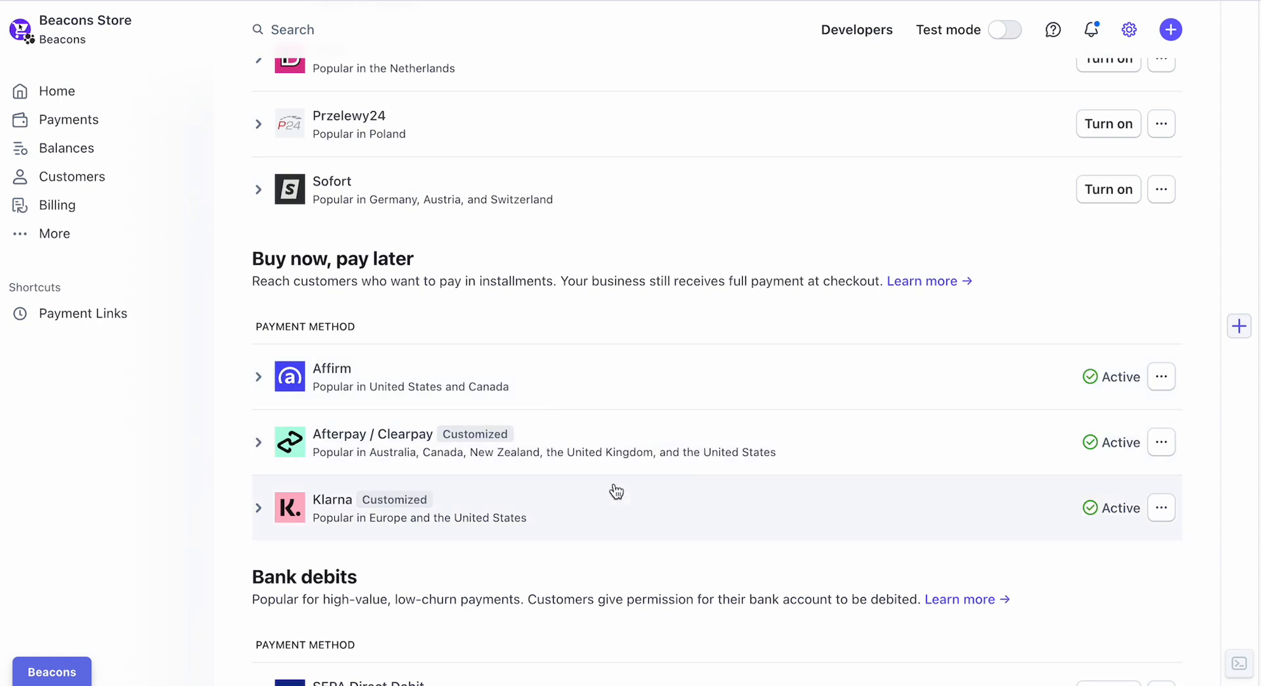
mouse_move(965, 394)
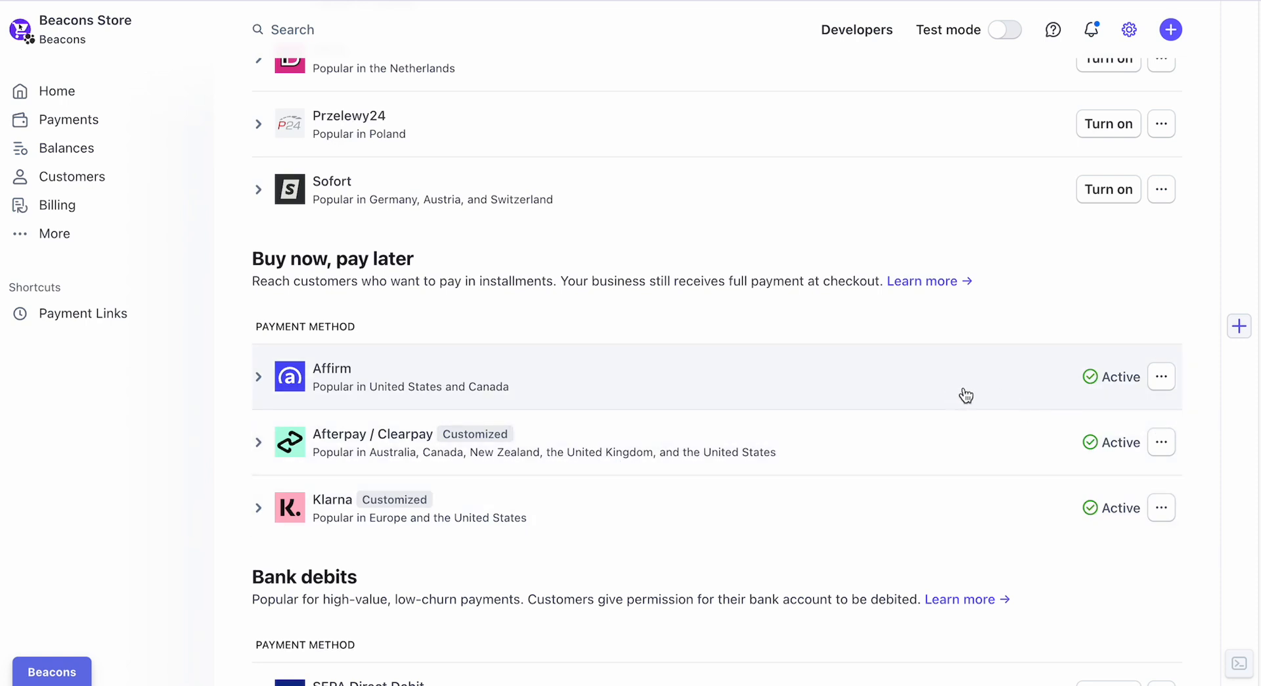
mouse_move(948, 382)
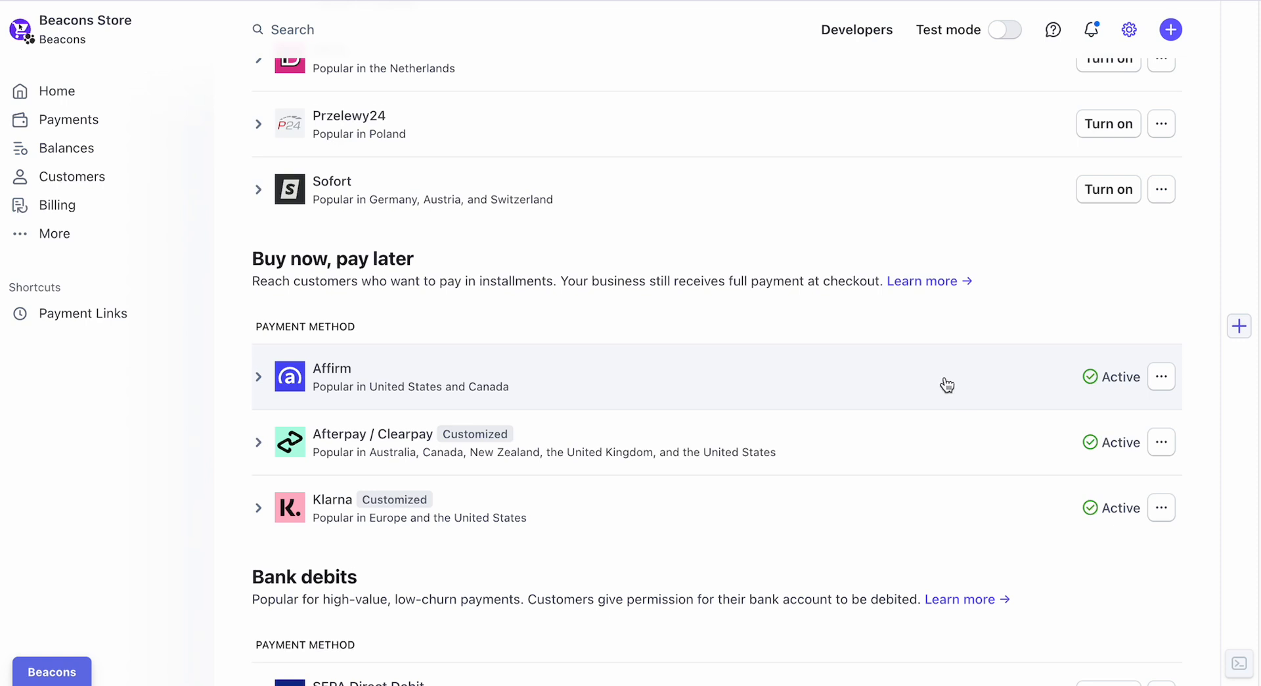
scroll("down", 3)
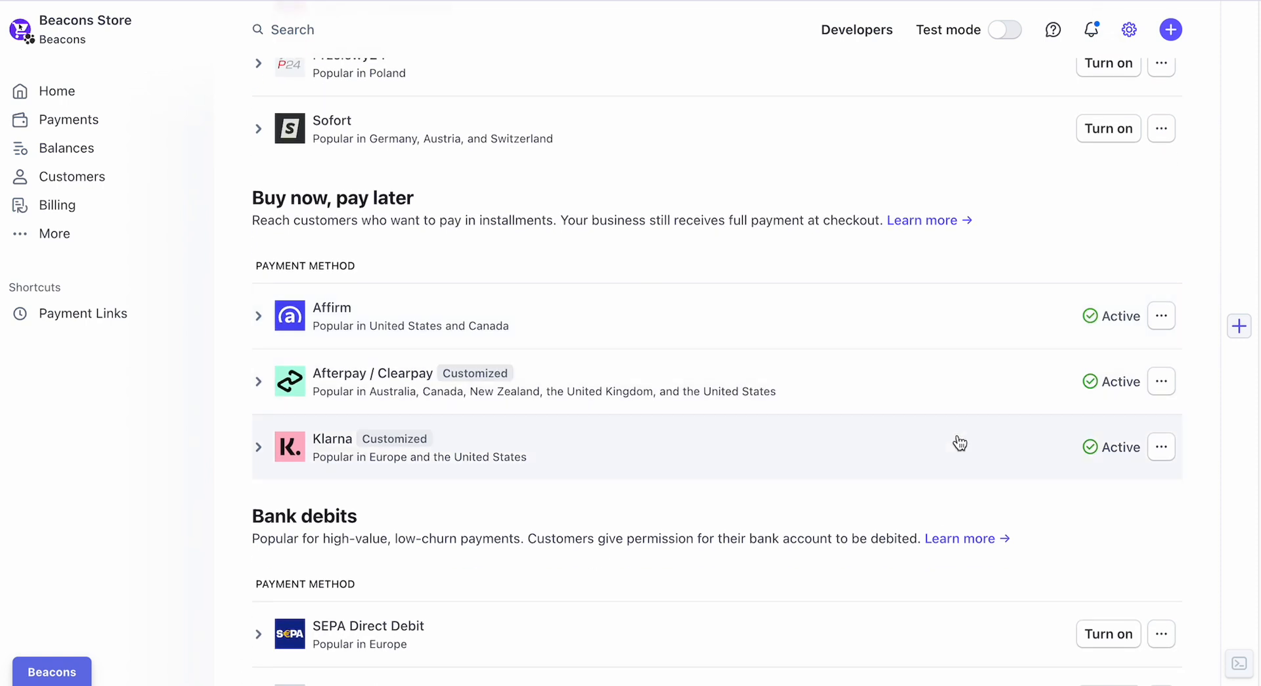
mouse_move(907, 401)
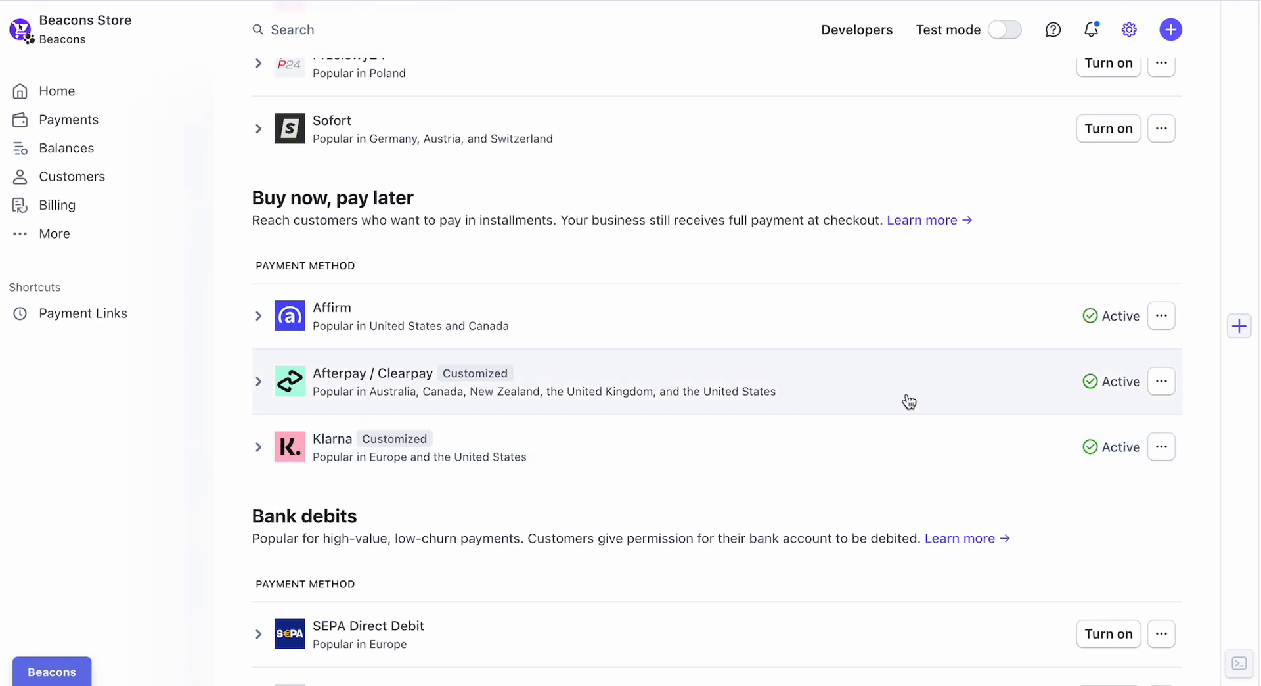
mouse_move(890, 372)
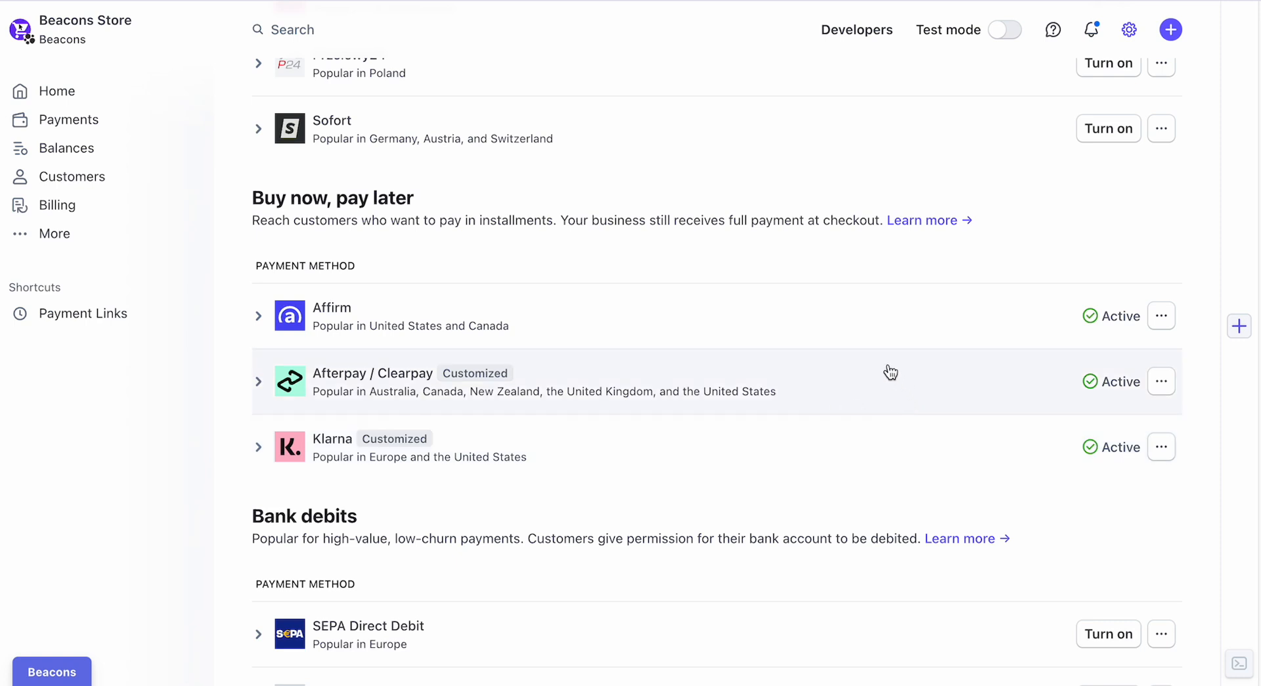
mouse_move(831, 337)
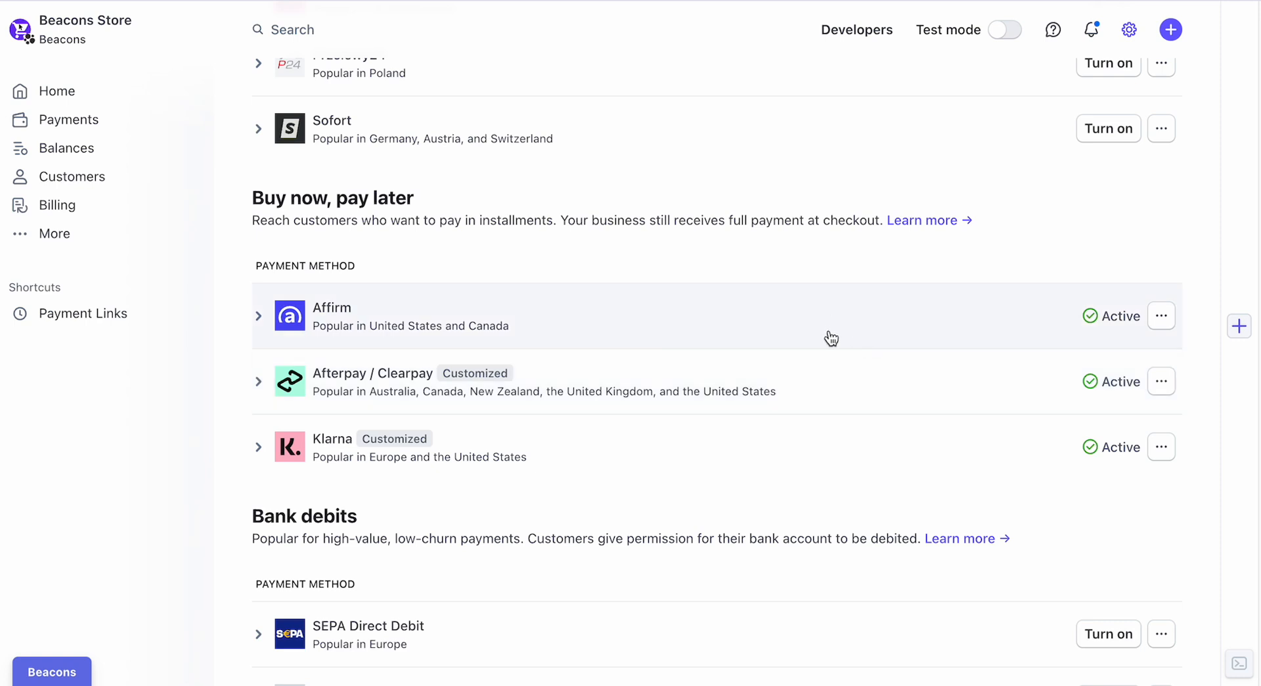
mouse_move(796, 414)
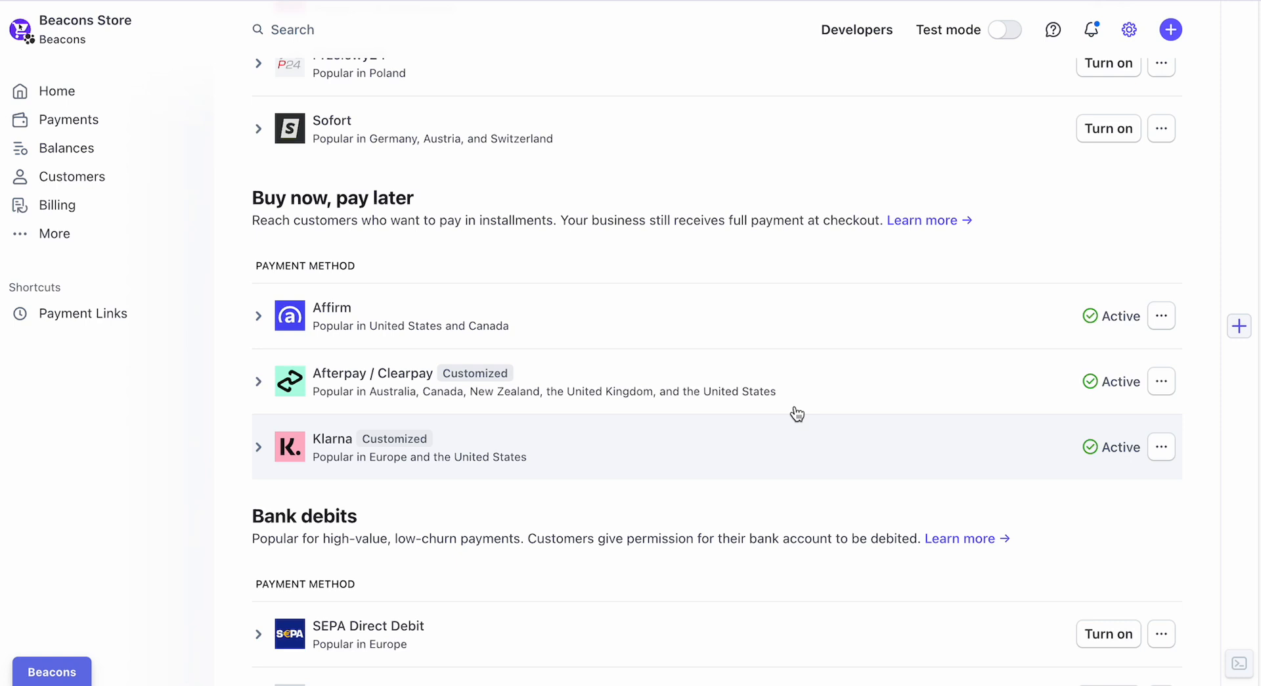
mouse_move(842, 351)
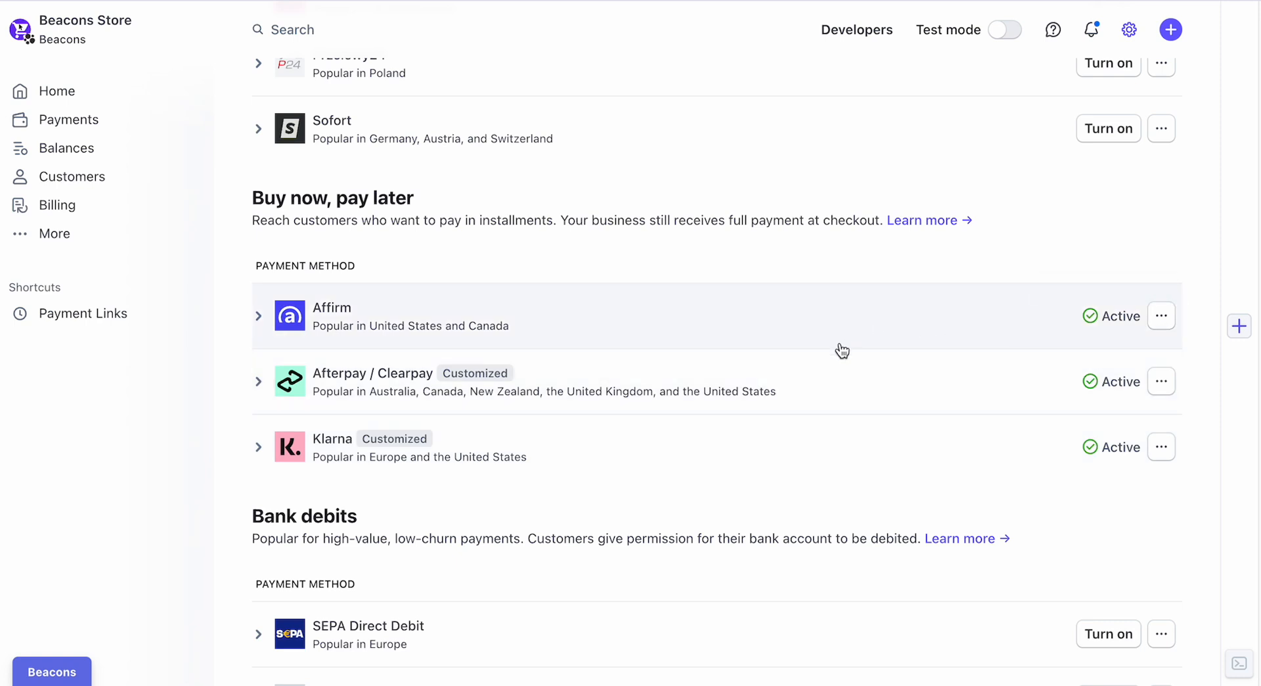
mouse_move(863, 330)
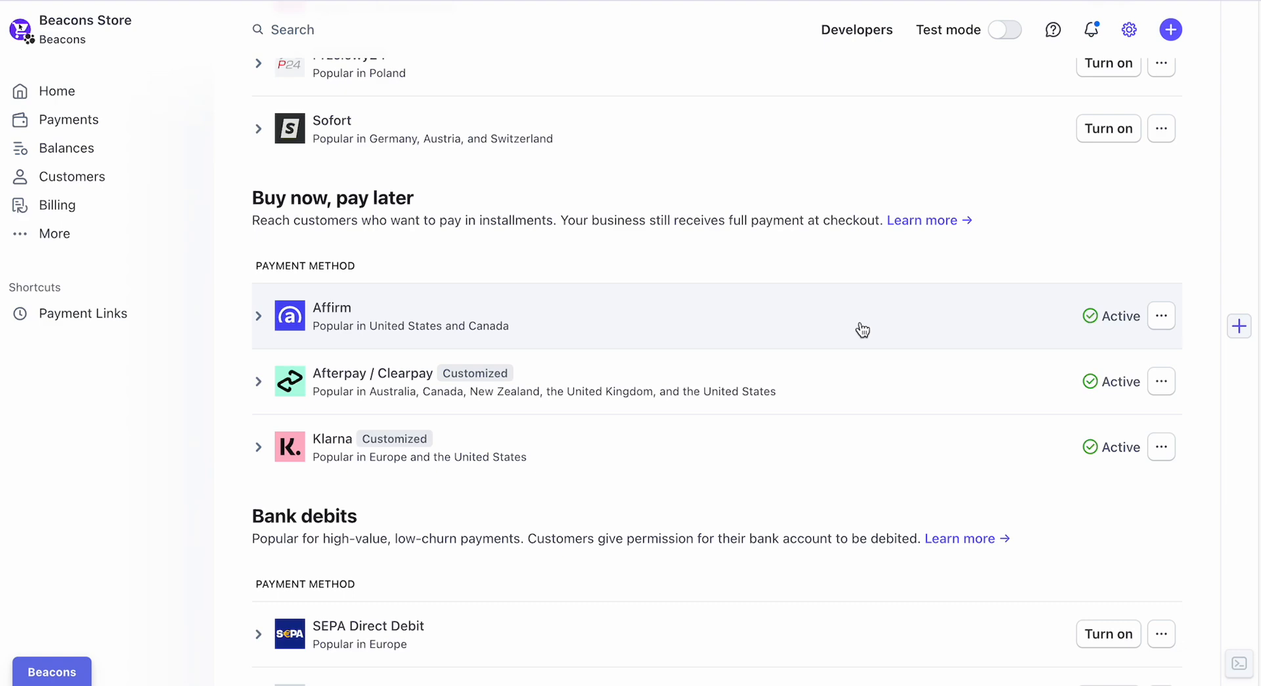
mouse_move(1142, 452)
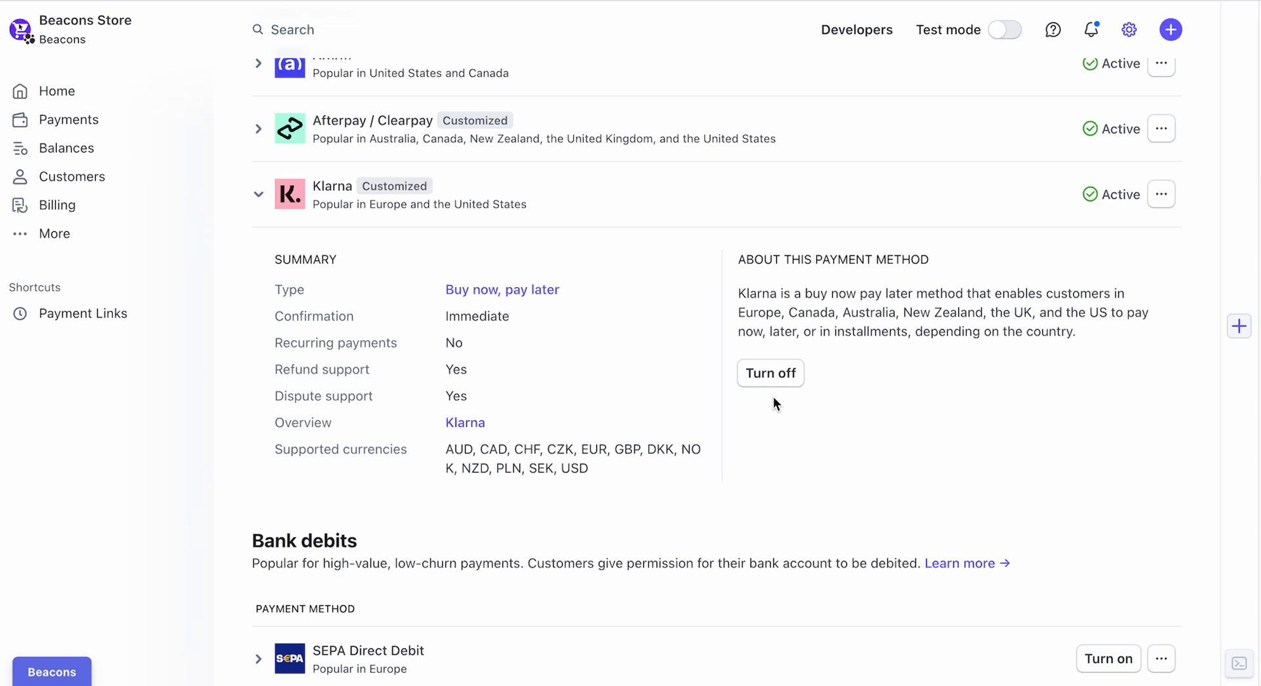
Step: Turn Klarna off and back on, bringing up its custom rules panel
left_click(768, 372)
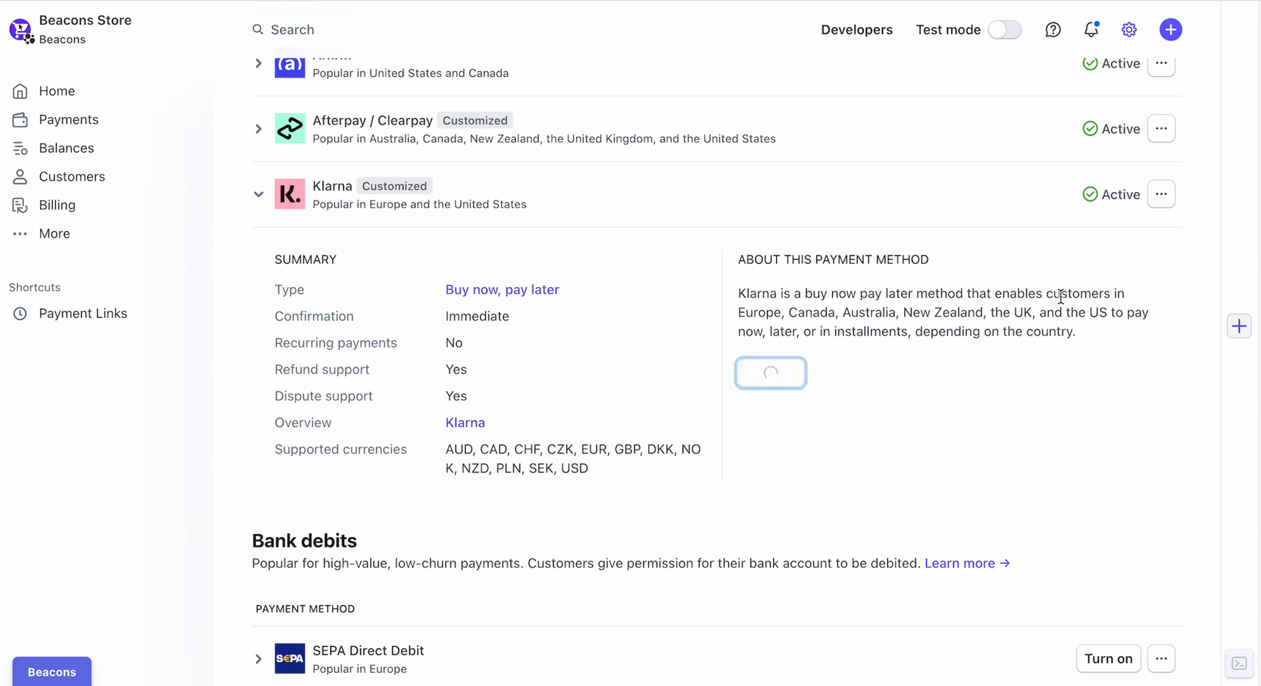
mouse_move(1081, 210)
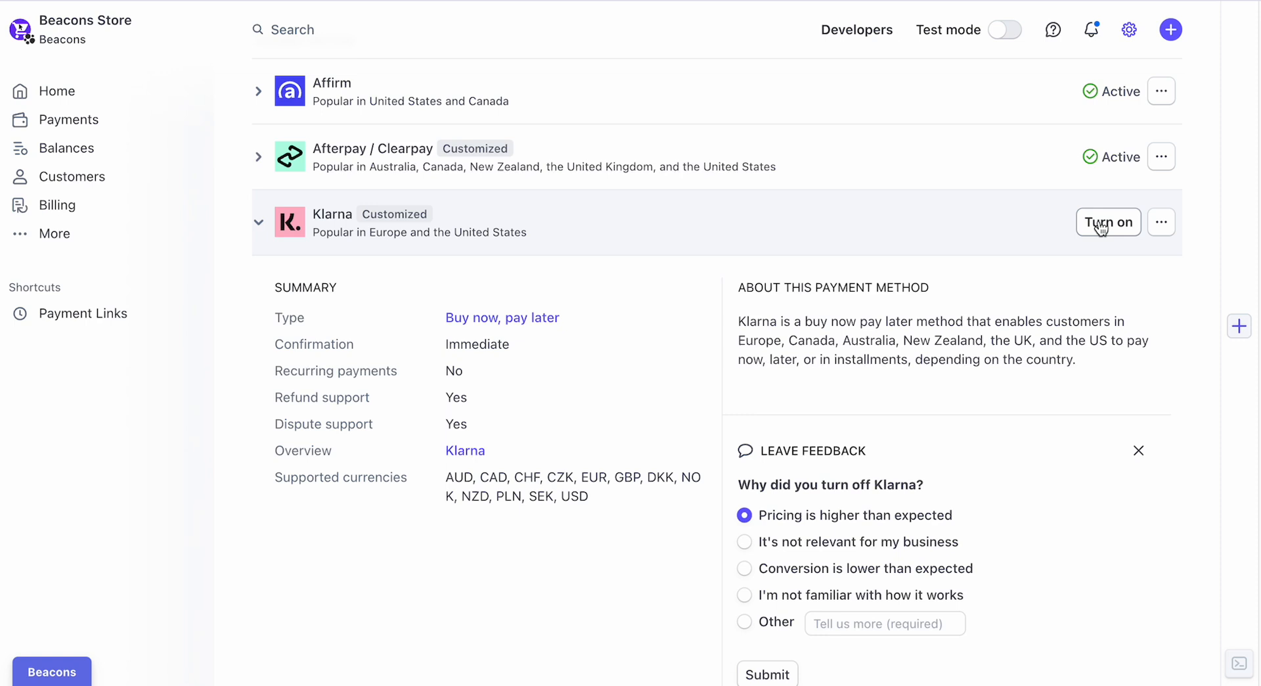
left_click(1107, 222)
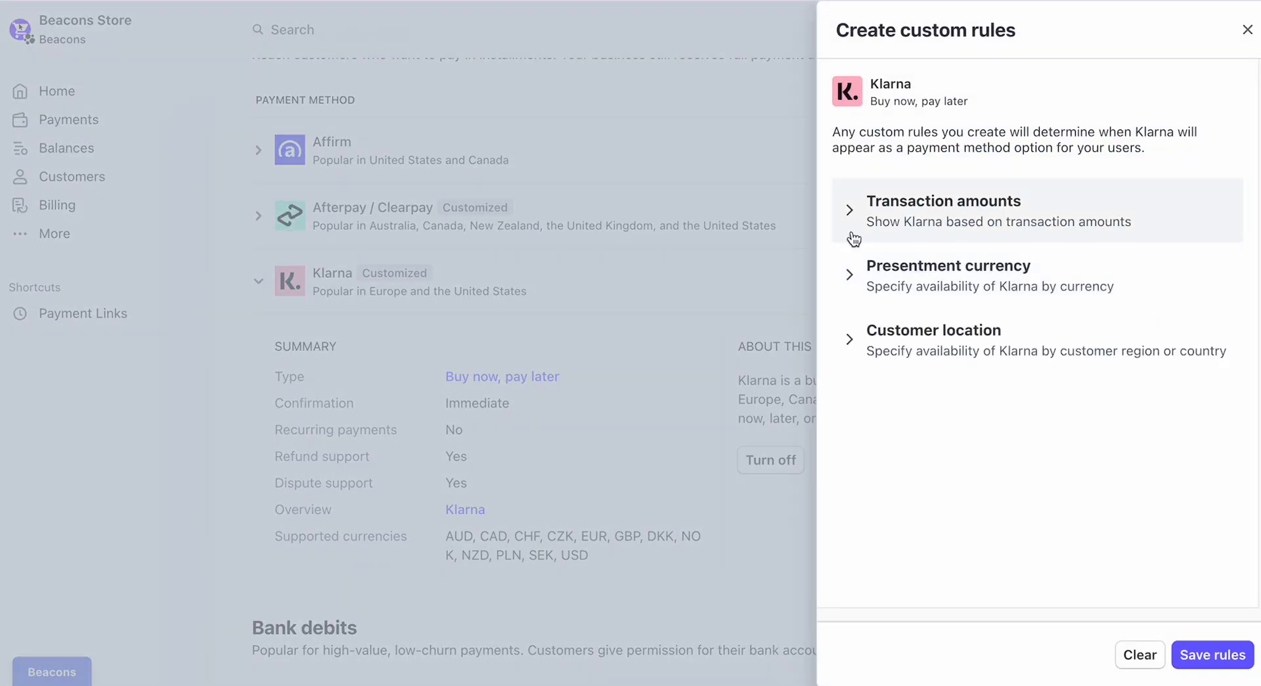
Step: Expand Klarna's transaction amounts and presentment currency, with a $25.00 minimum and USD supported
left_click(944, 201)
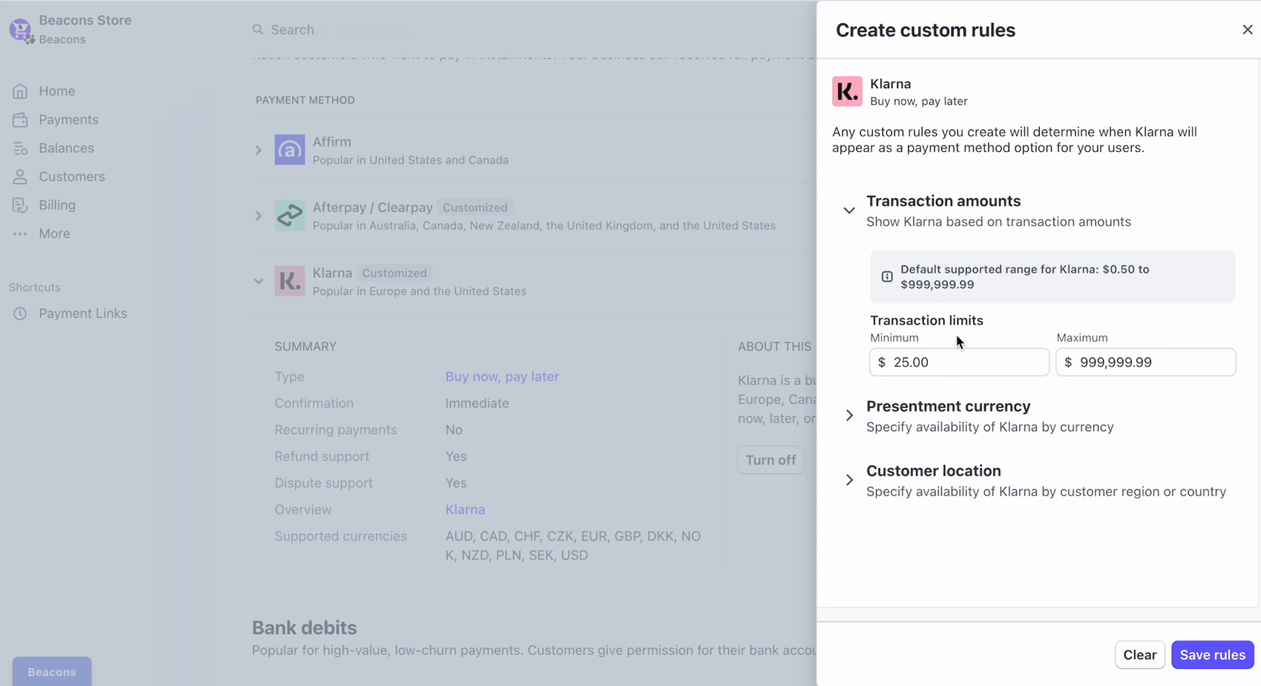
left_click(957, 361)
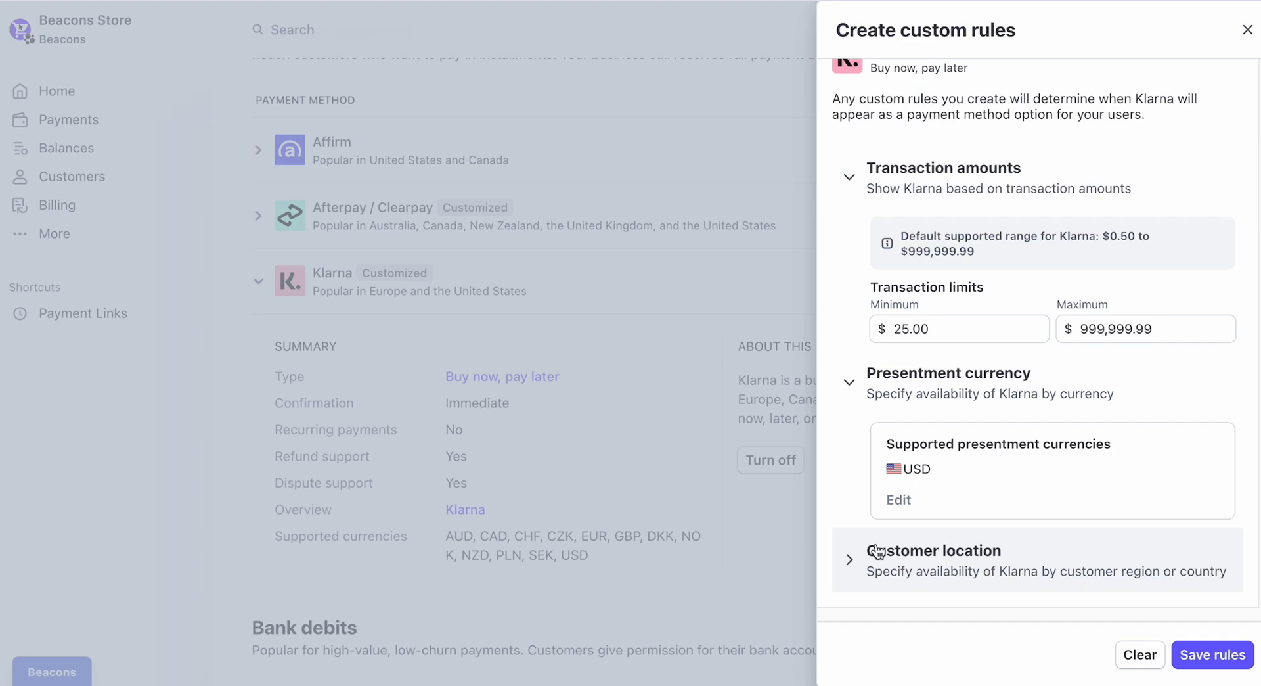
left_click(934, 550)
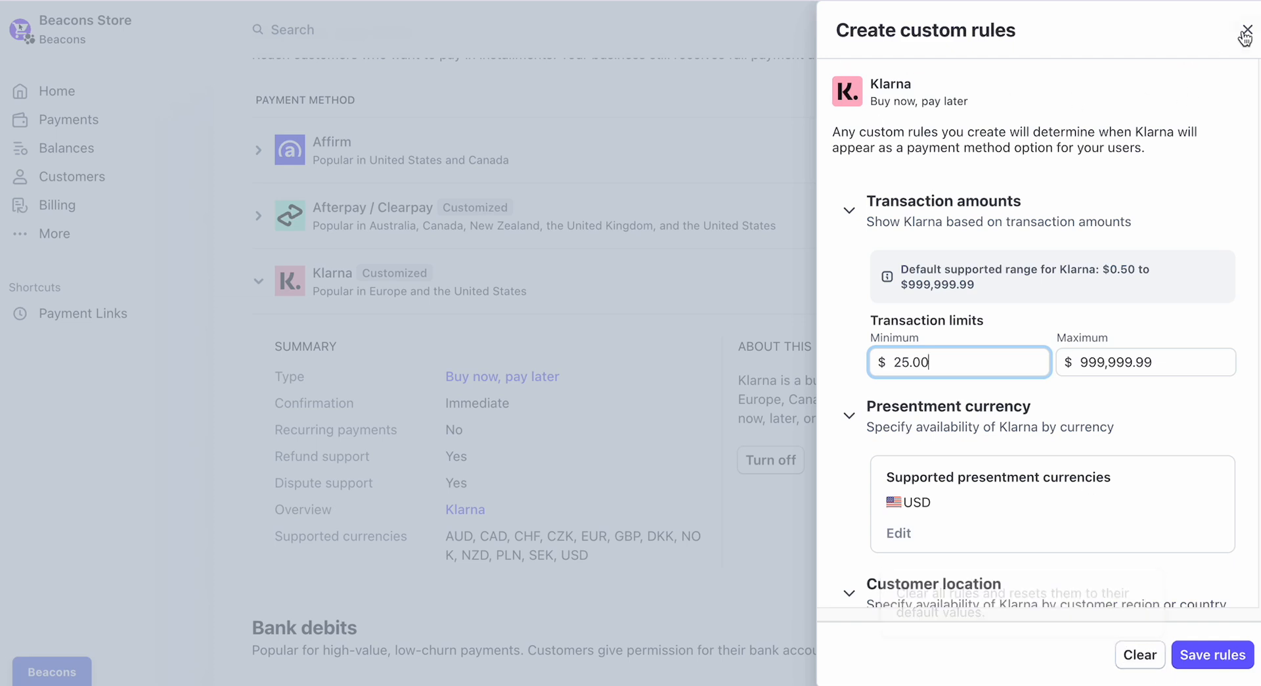
Step: Close the custom rules panel and return the list to the Wallets section with Link active
left_click(1242, 31)
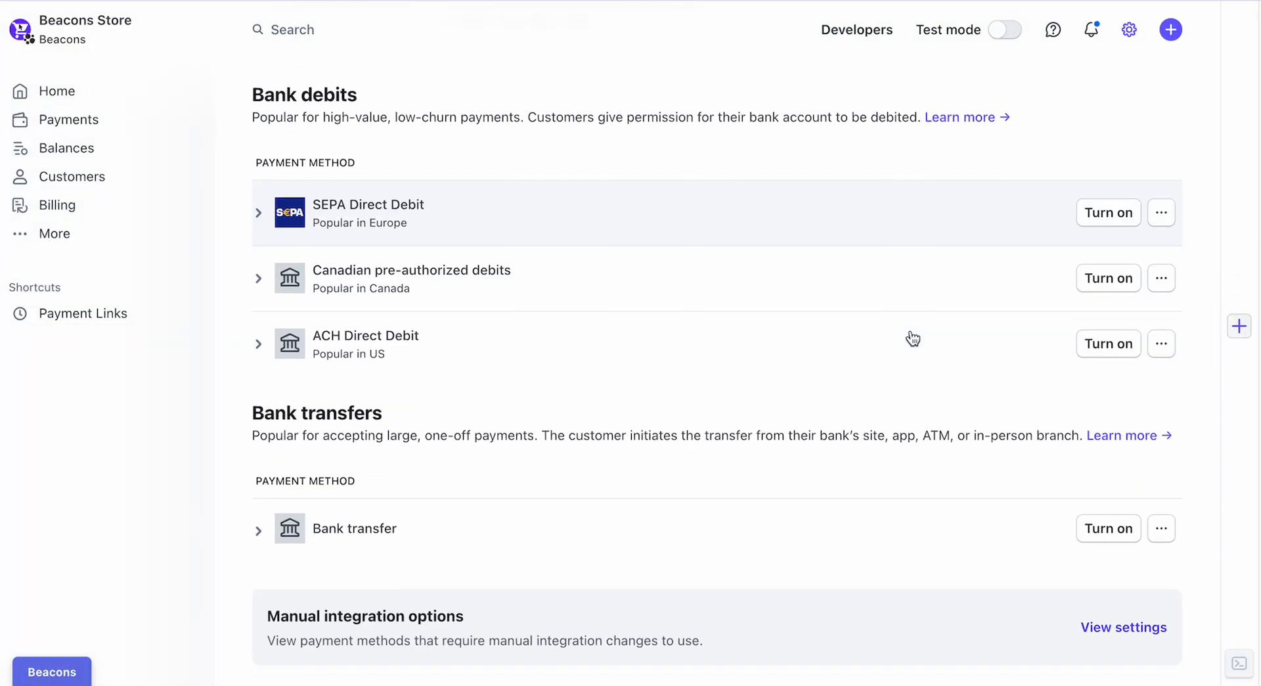
scroll("down", 3)
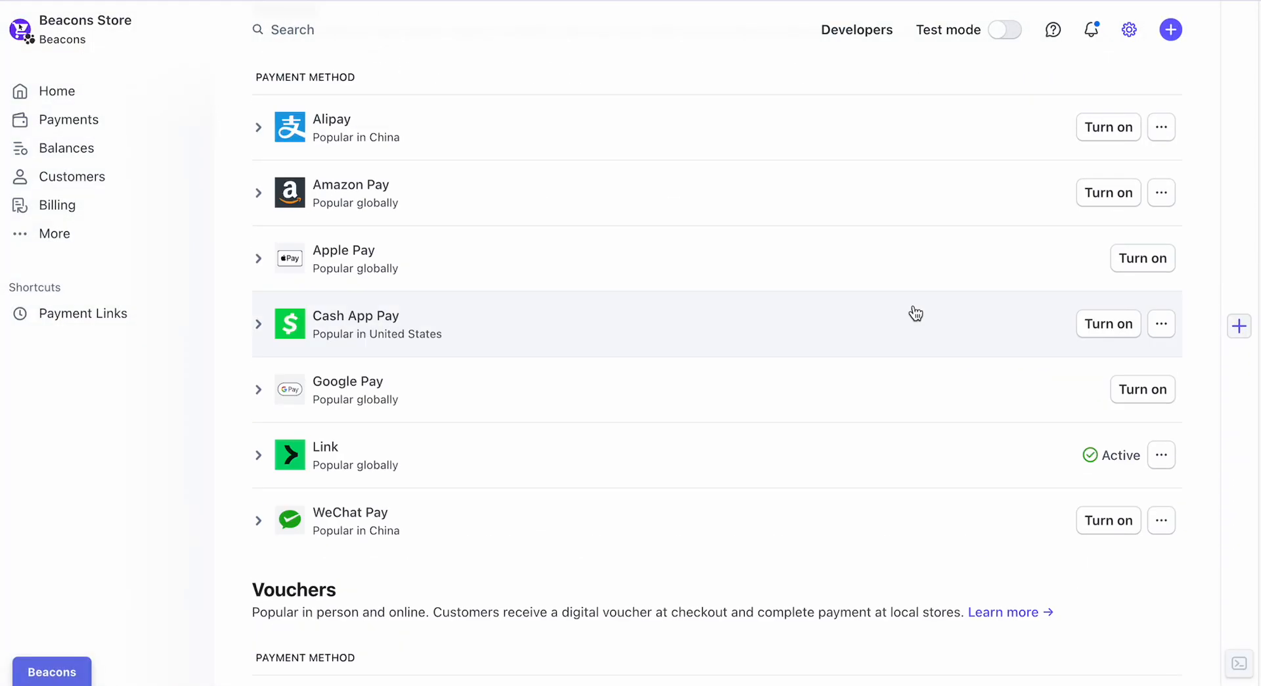
scroll("down", 3)
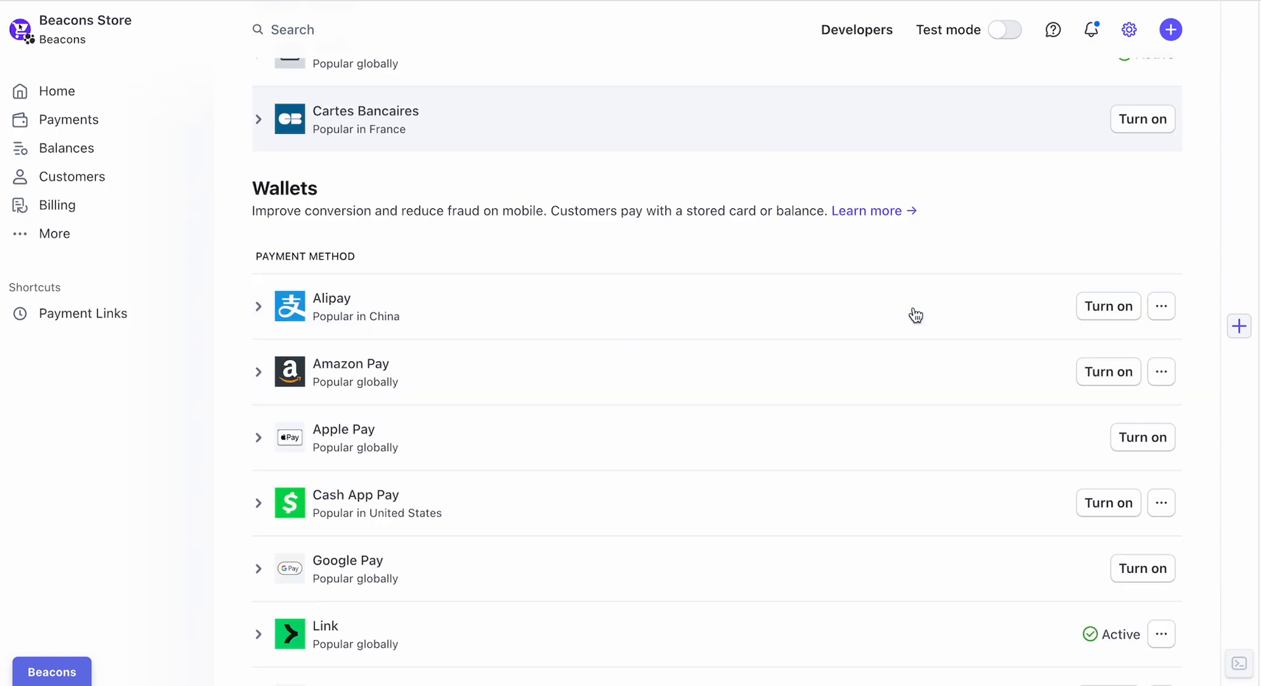
scroll("down", 3)
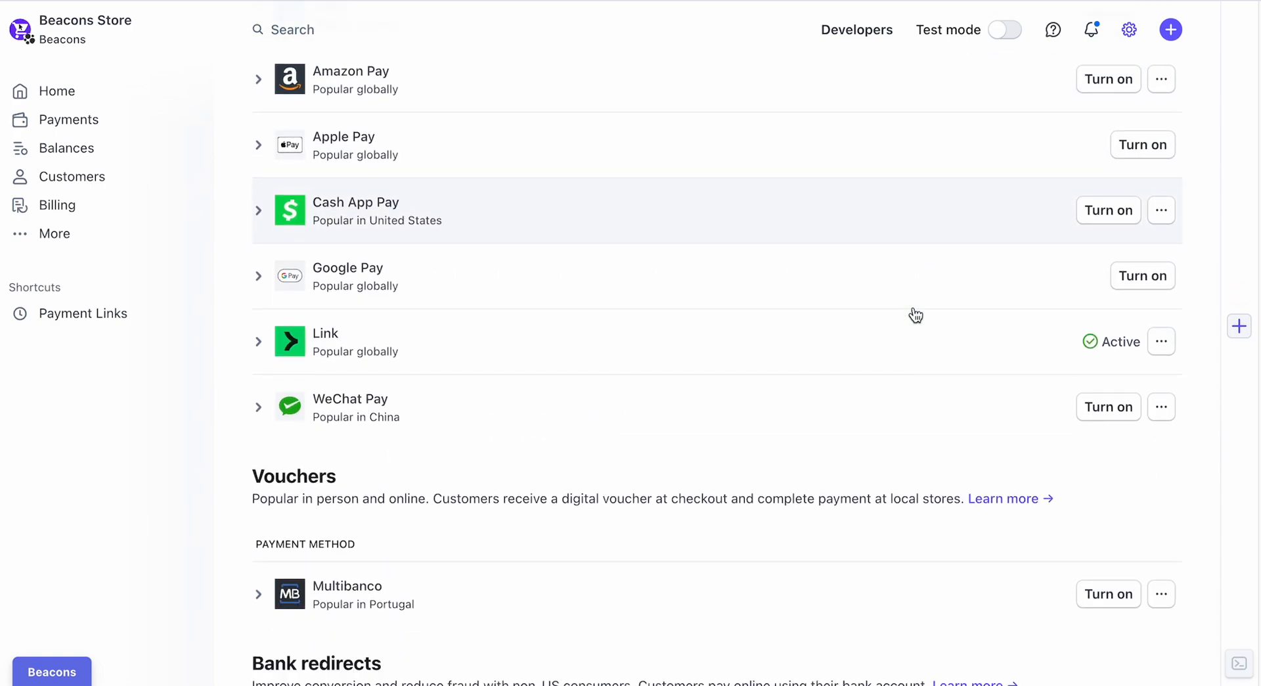
scroll("down", 3)
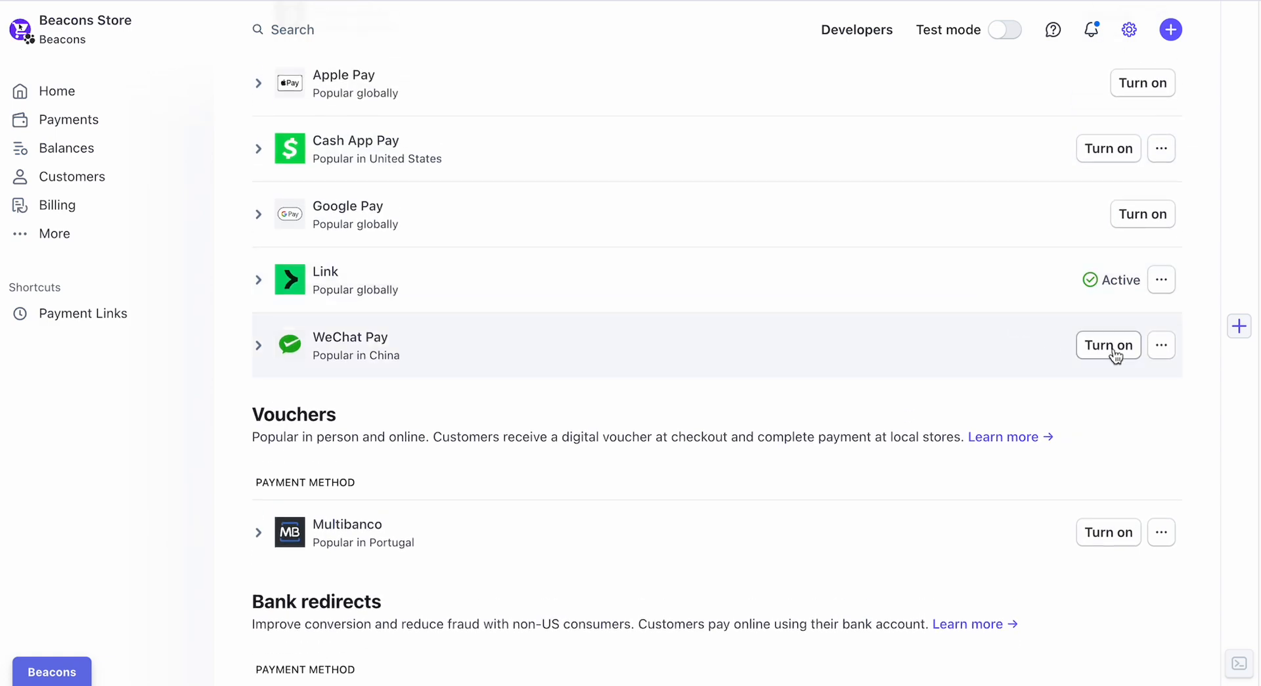
mouse_move(1118, 278)
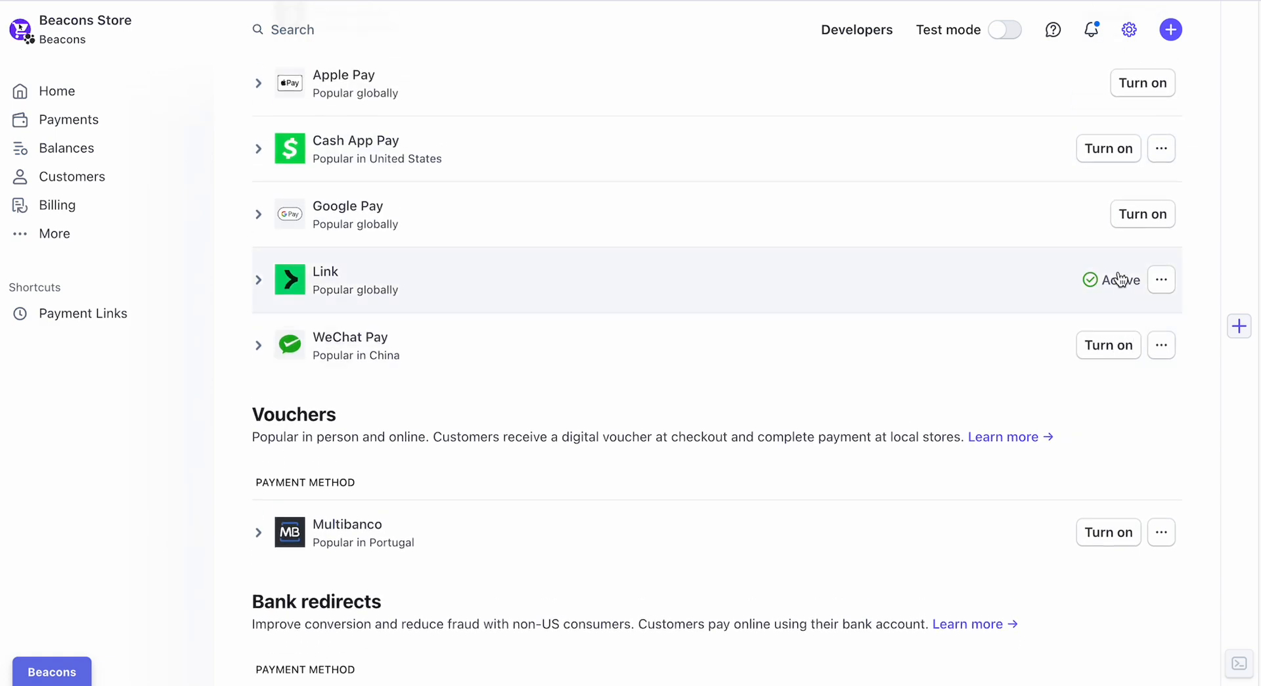
scroll("up", 3)
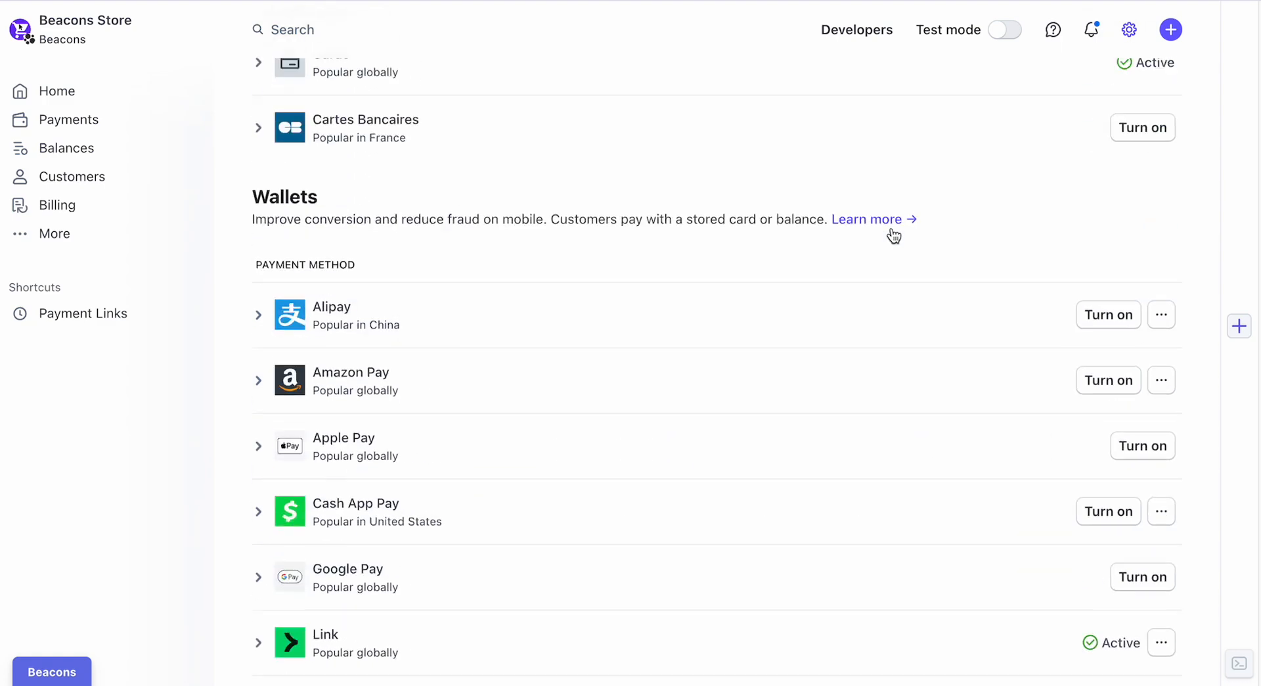